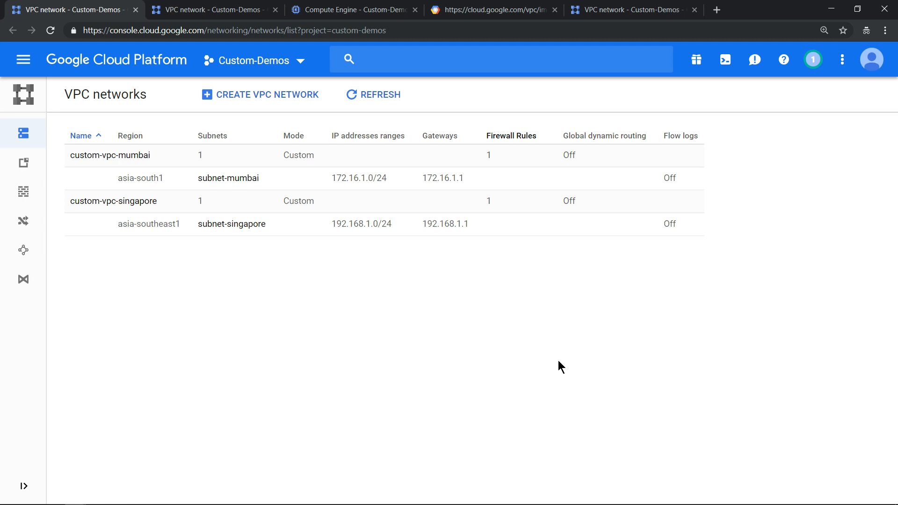
mouse_move(245, 104)
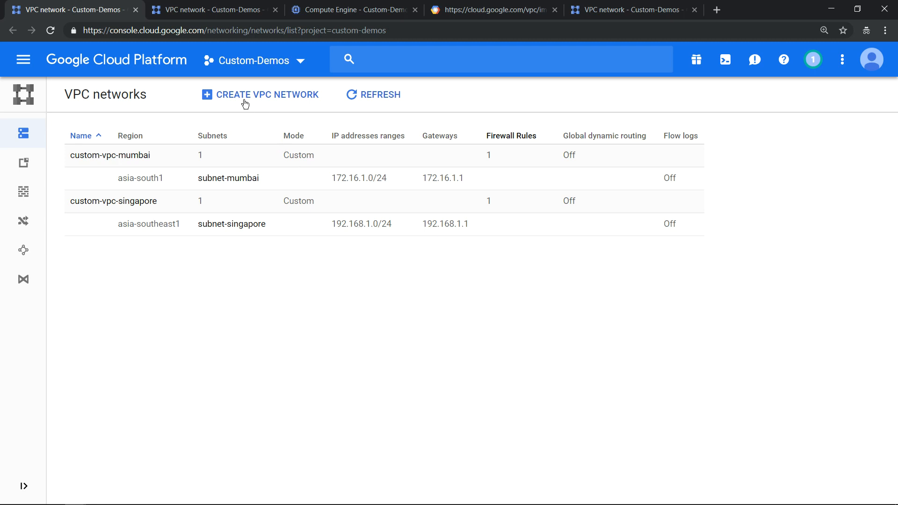
mouse_move(110, 155)
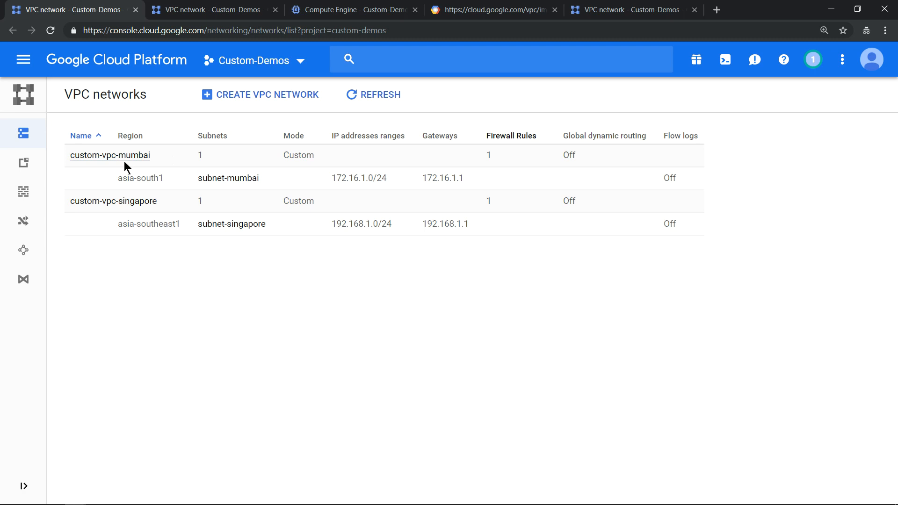
mouse_move(136, 173)
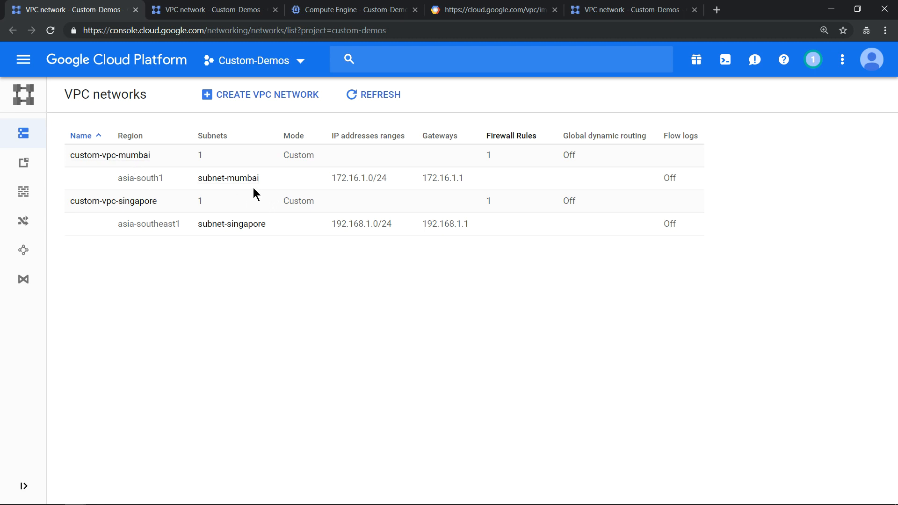
mouse_move(356, 174)
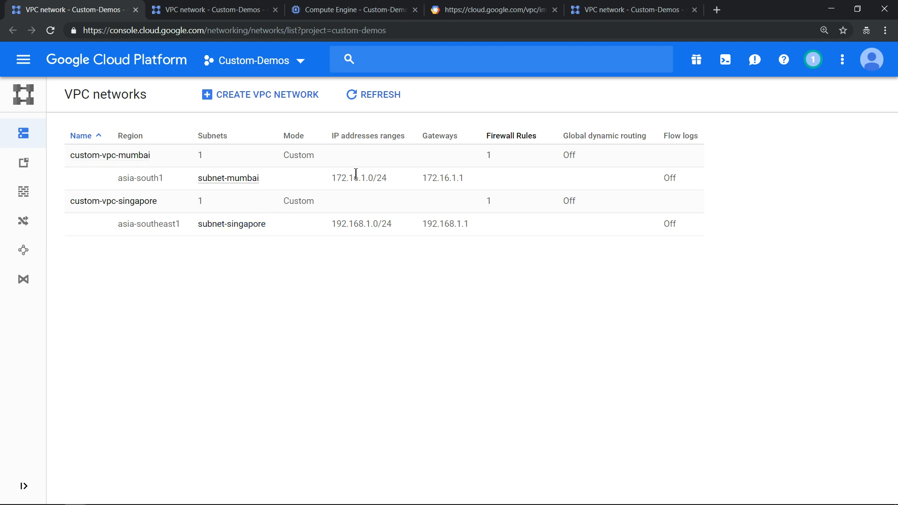
mouse_move(259, 215)
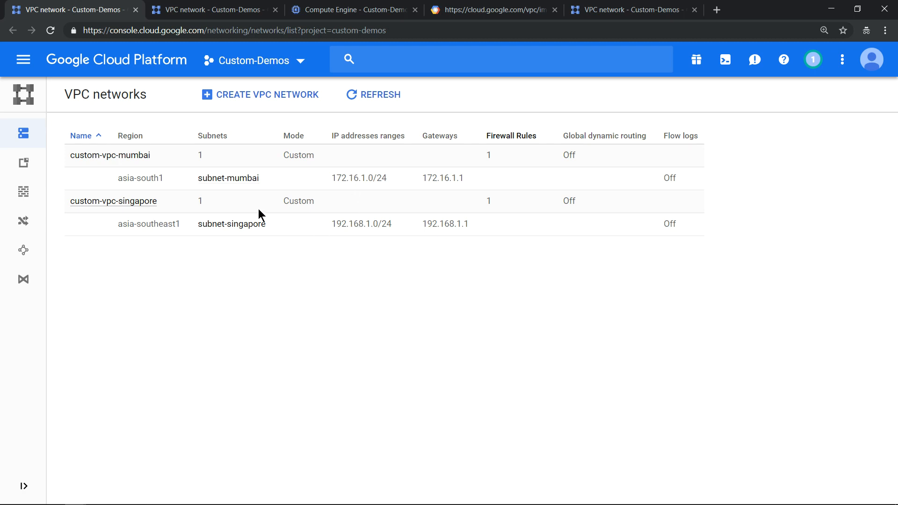
Show the Firewall rules page listing tcp:22 and icmp rules for both custom VPCs
left_click(23, 190)
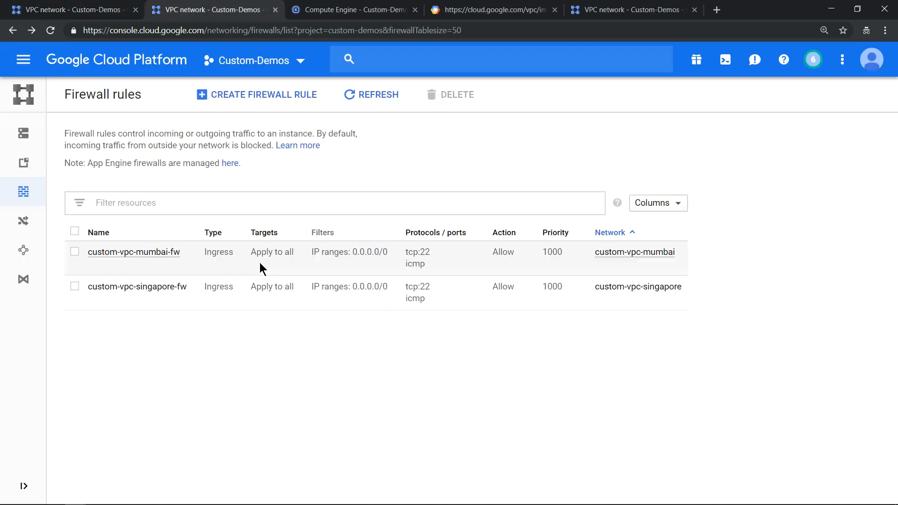
mouse_move(416, 267)
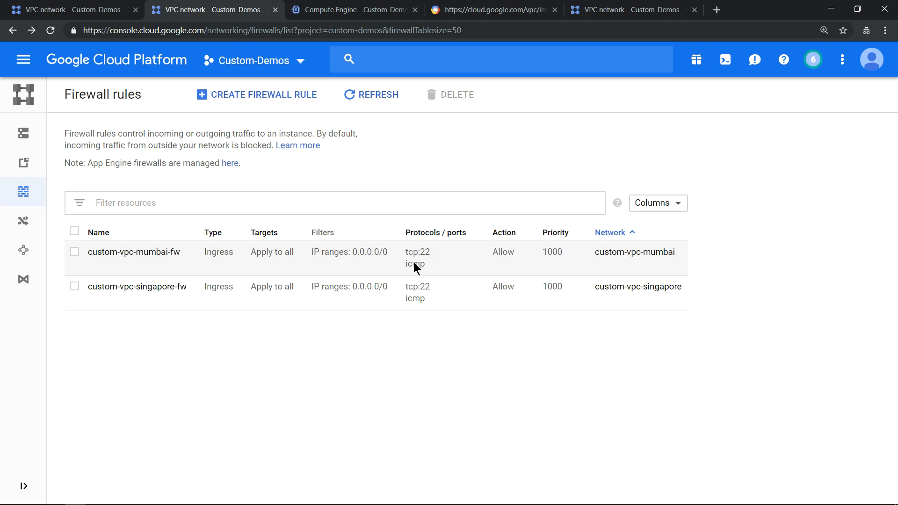
mouse_move(424, 274)
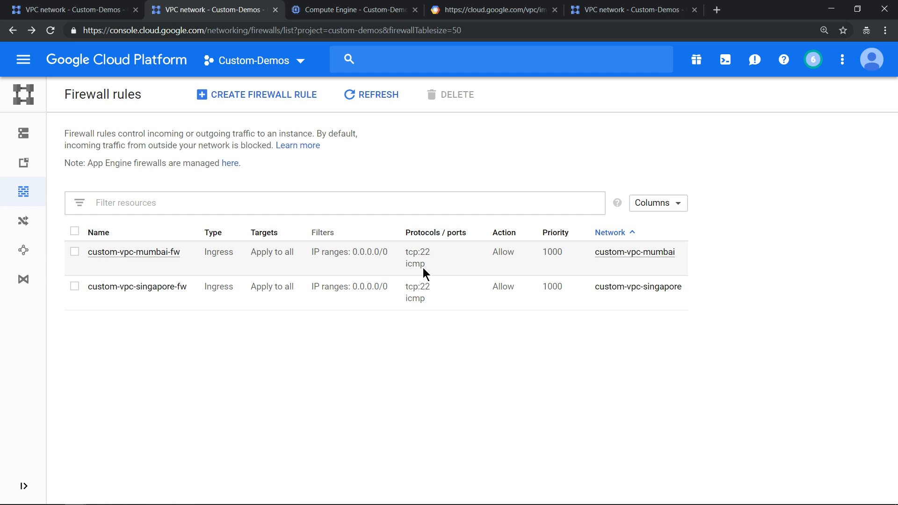
Show the VM instances list with the running mumbai and singapore machines
left_click(352, 9)
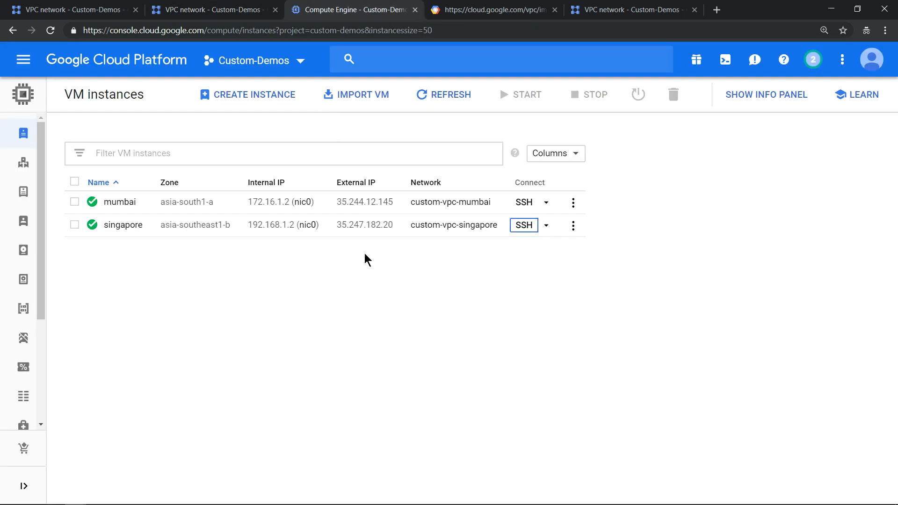
mouse_move(423, 255)
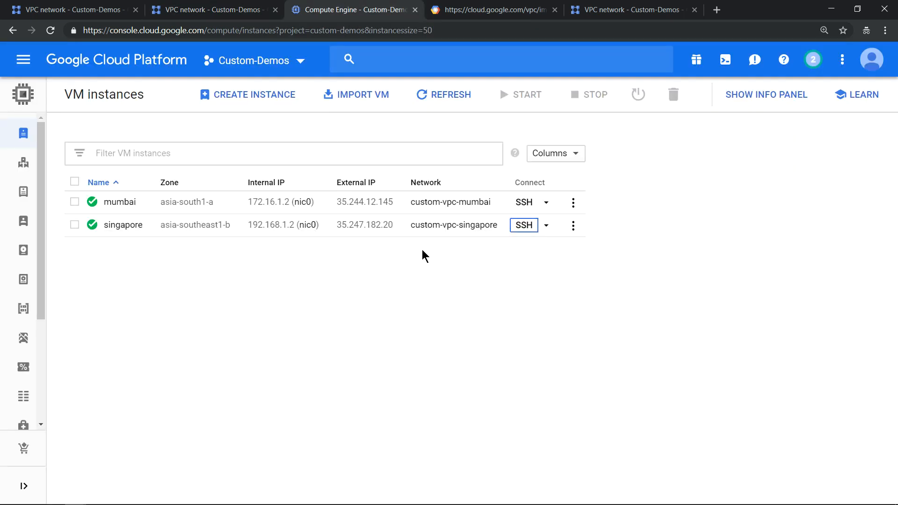
mouse_move(450, 202)
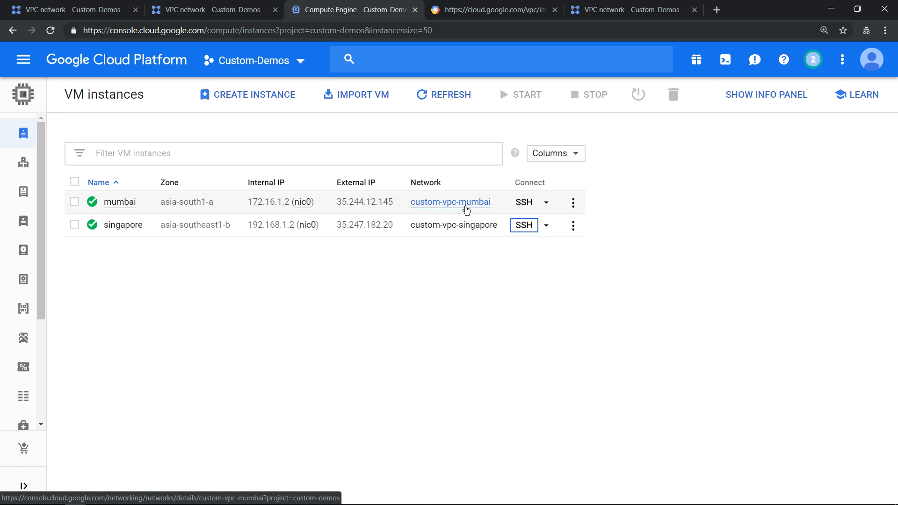
mouse_move(329, 234)
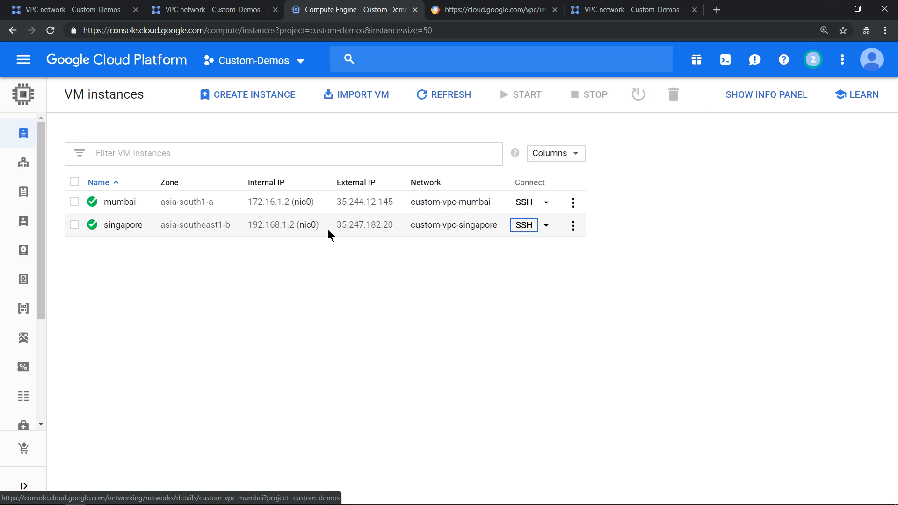
mouse_move(138, 214)
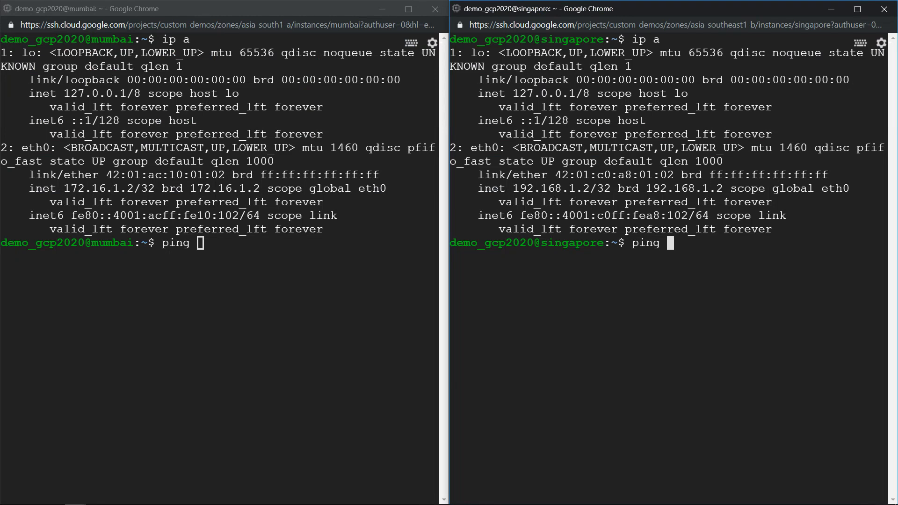
mouse_move(195, 262)
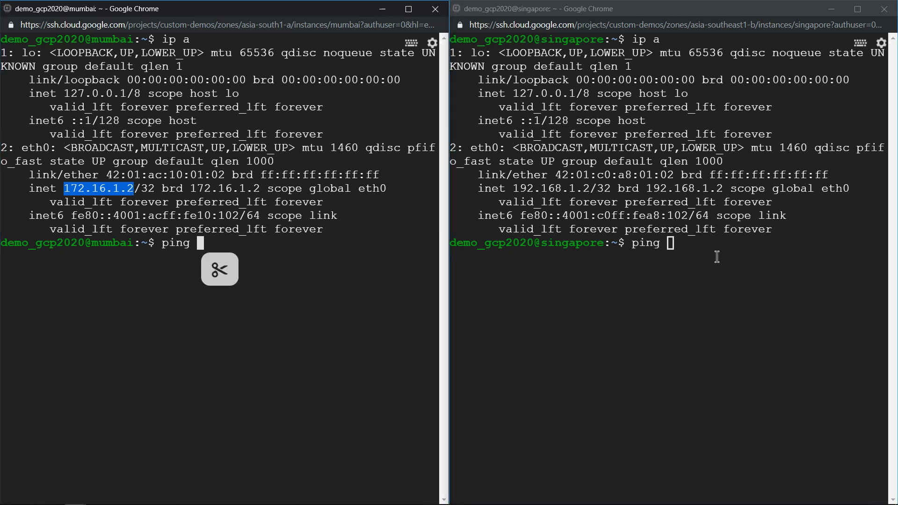
Run ping 192.168.1.2 from mumbai and ping 172.16.1.2 from singapore over SSH
type("172.16.1.2")
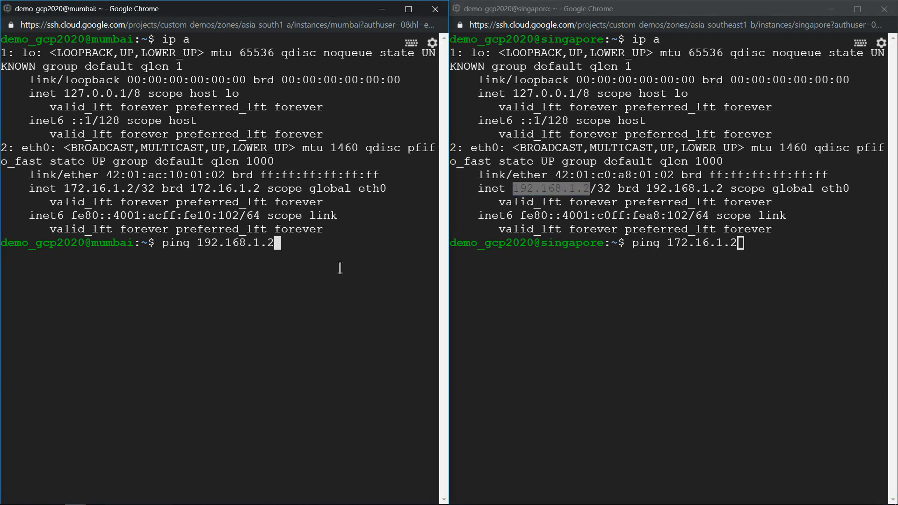
key("Return")
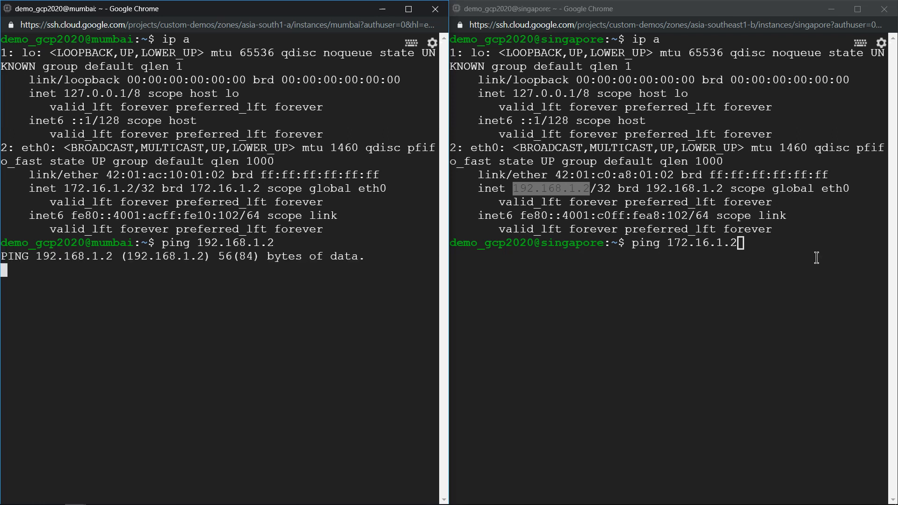
key("Return")
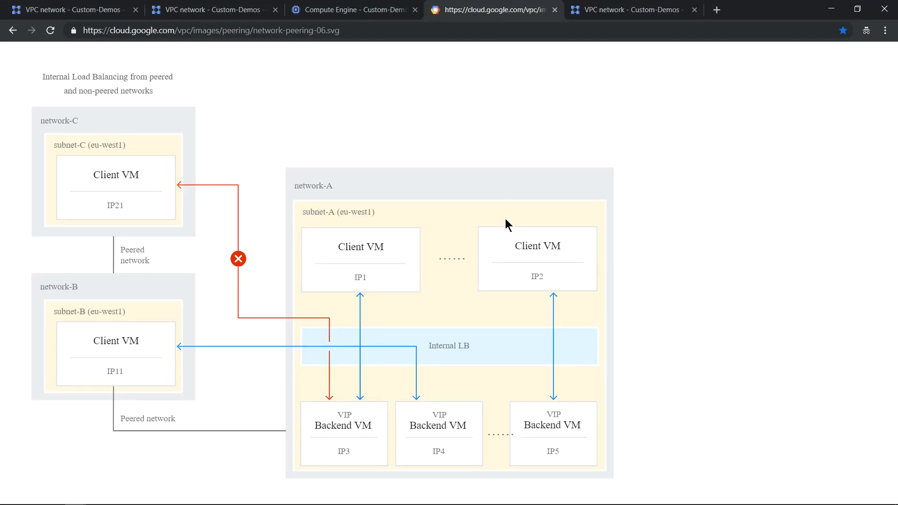
mouse_move(508, 224)
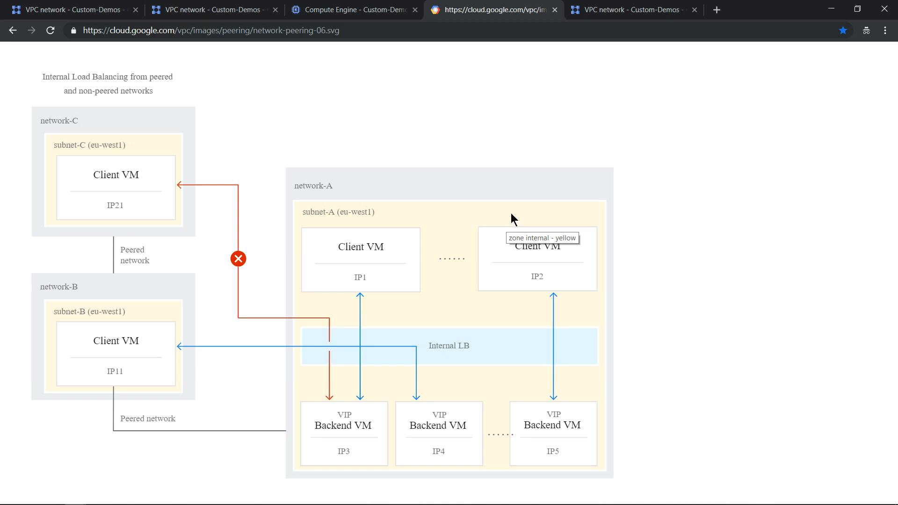
mouse_move(515, 216)
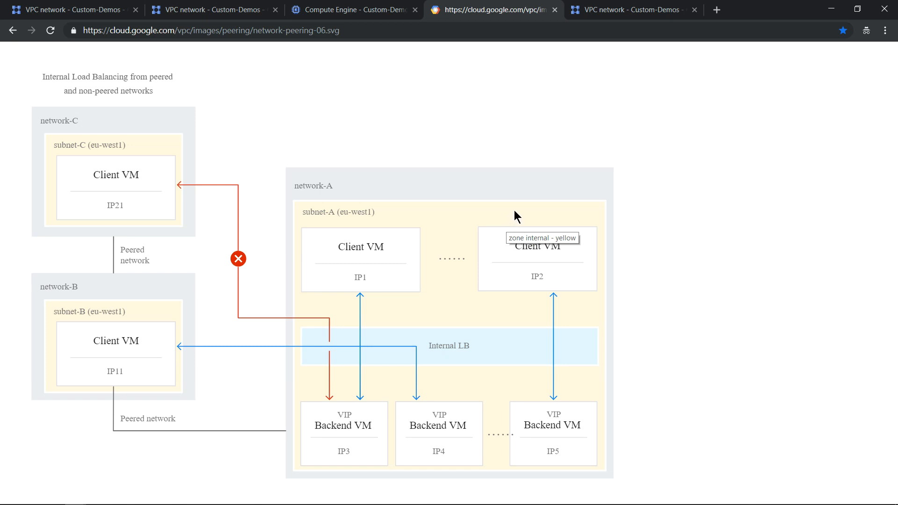
mouse_move(518, 213)
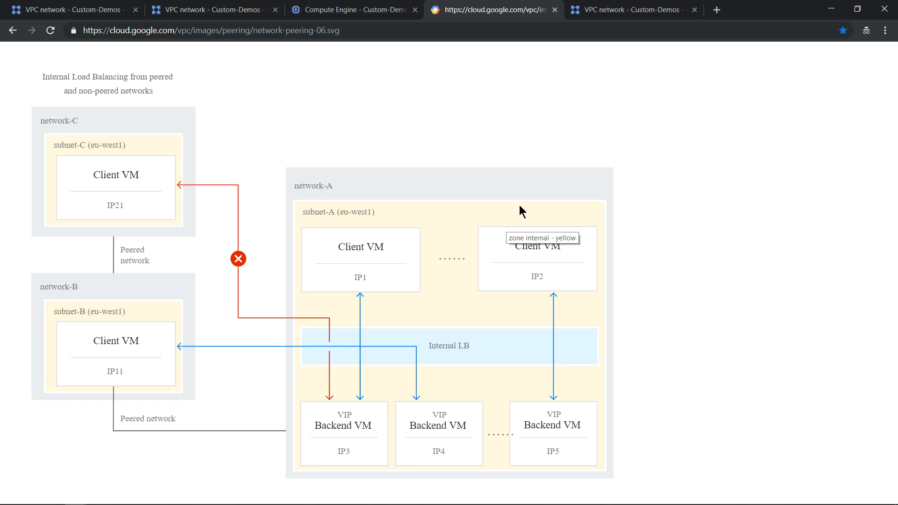
mouse_move(522, 209)
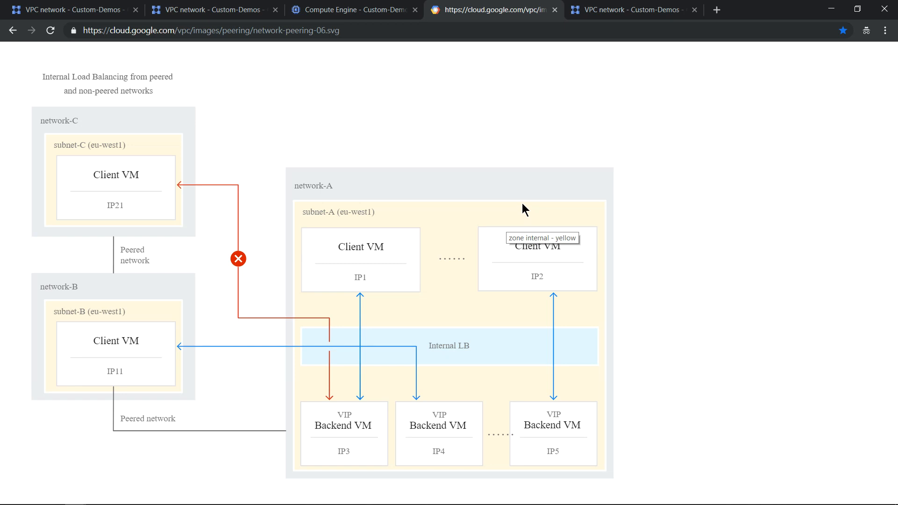
mouse_move(526, 205)
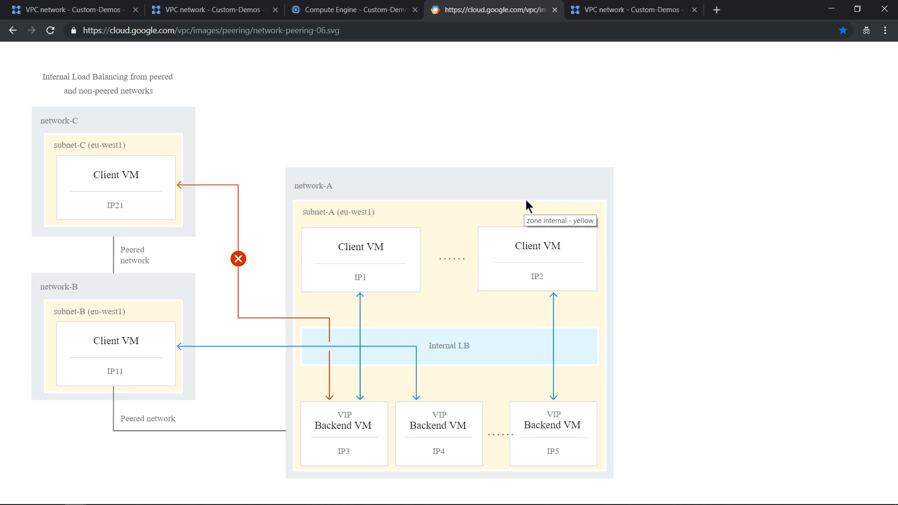
mouse_move(170, 366)
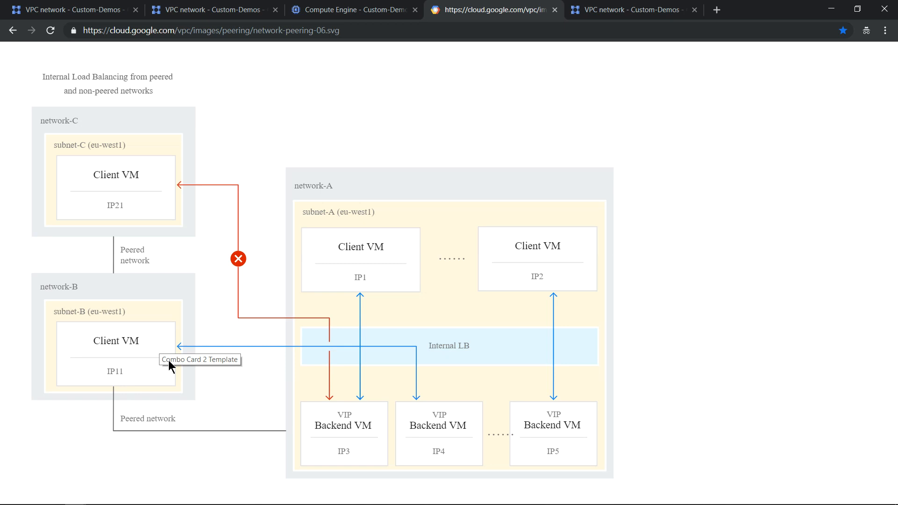
mouse_move(222, 437)
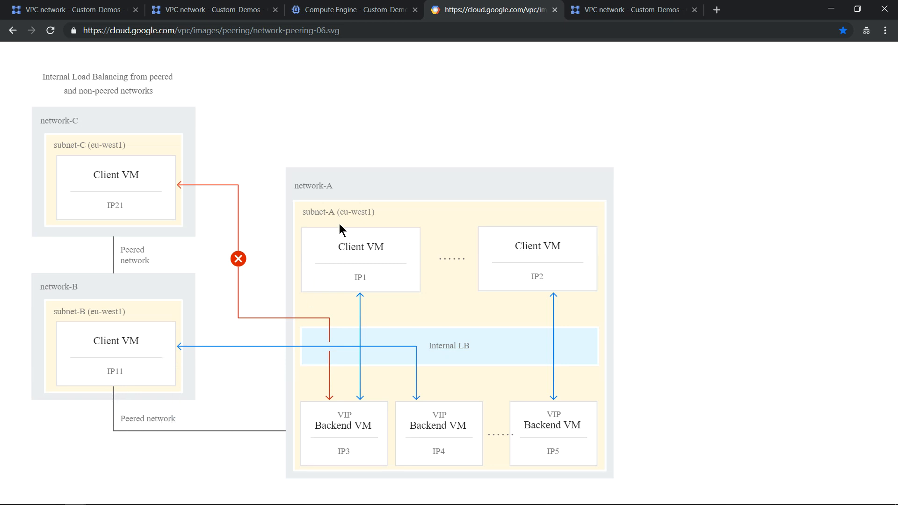
mouse_move(276, 437)
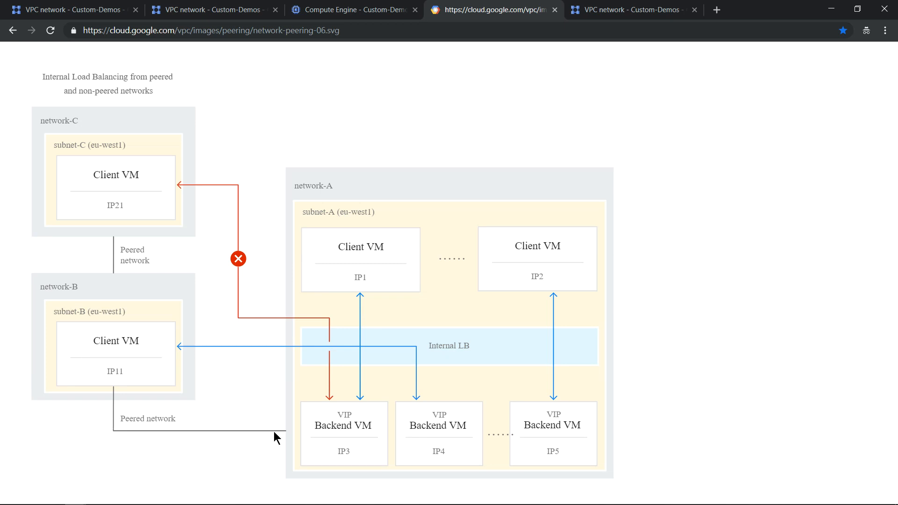
mouse_move(230, 402)
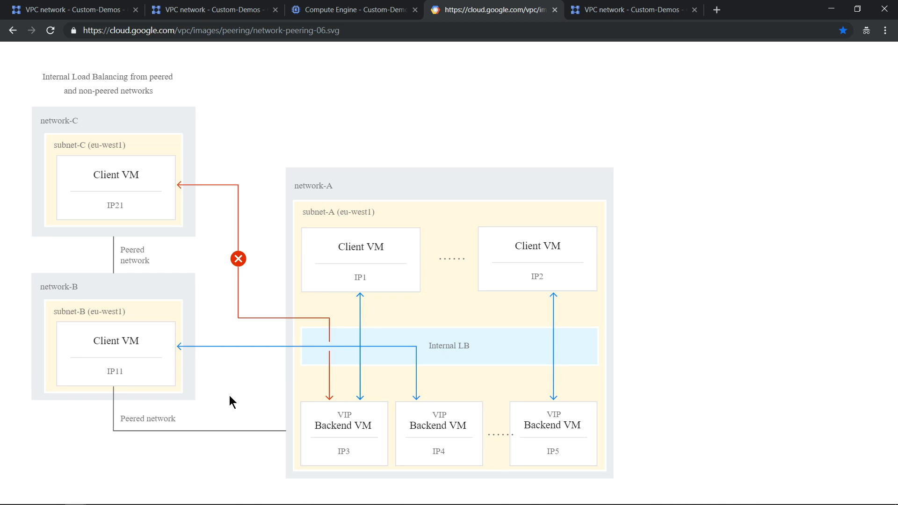
mouse_move(234, 400)
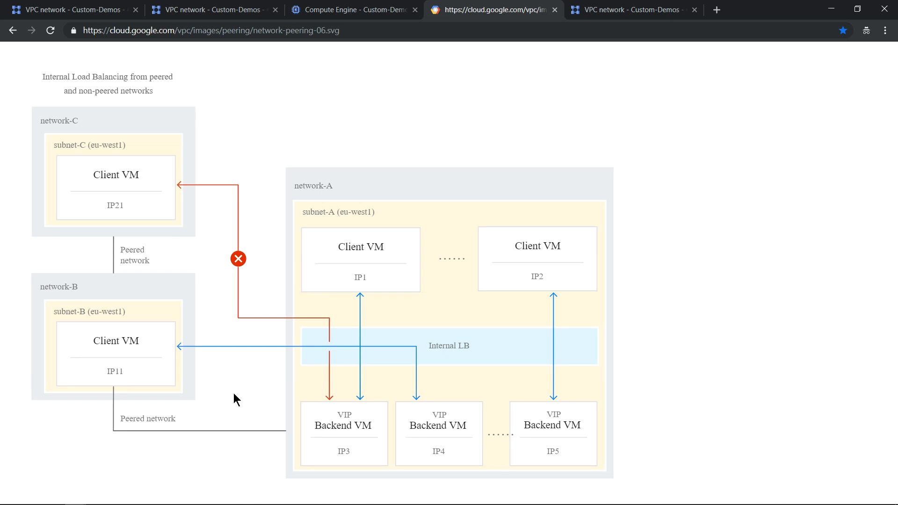
mouse_move(249, 395)
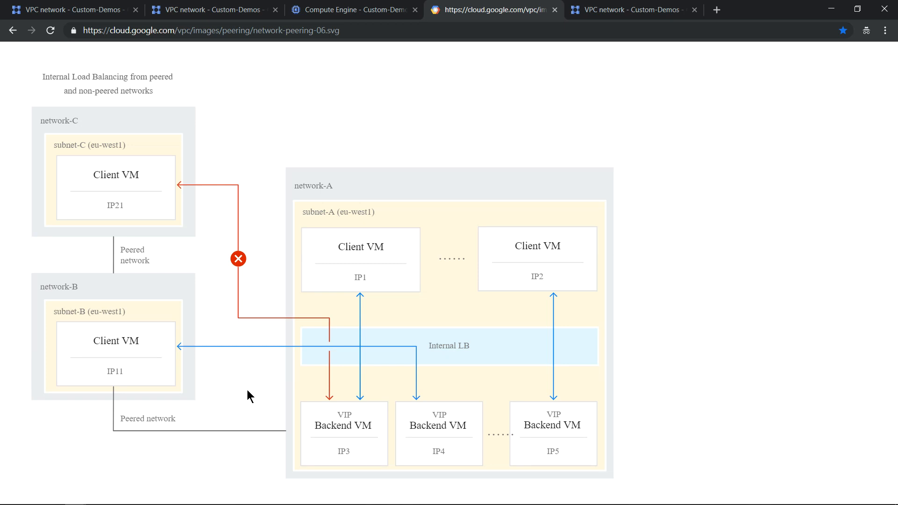
mouse_move(132, 274)
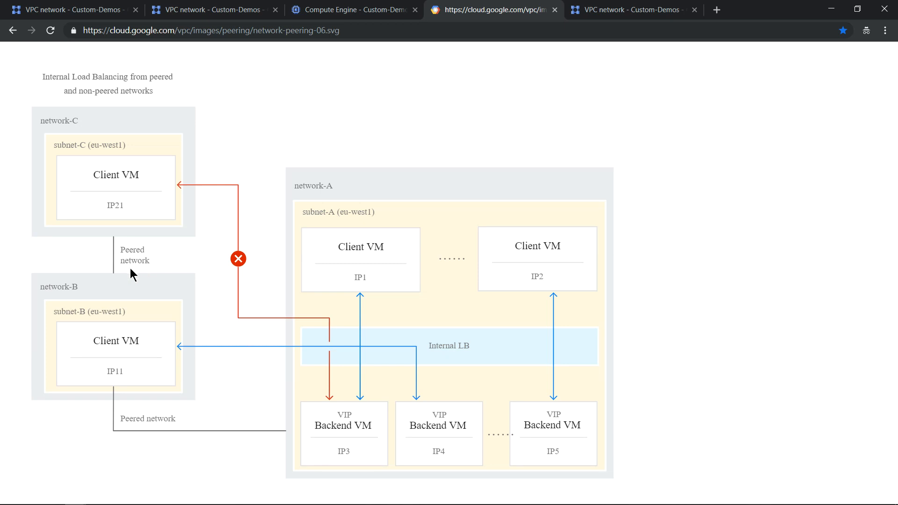
mouse_move(121, 283)
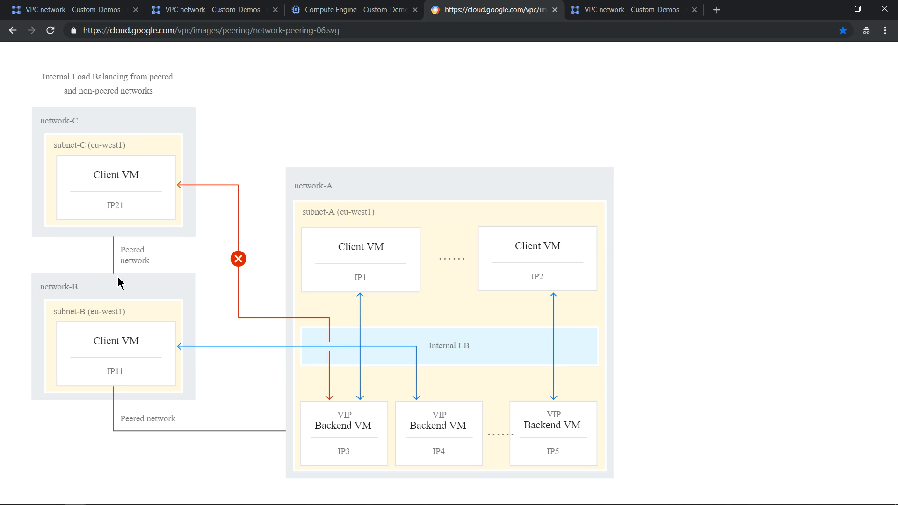
mouse_move(120, 184)
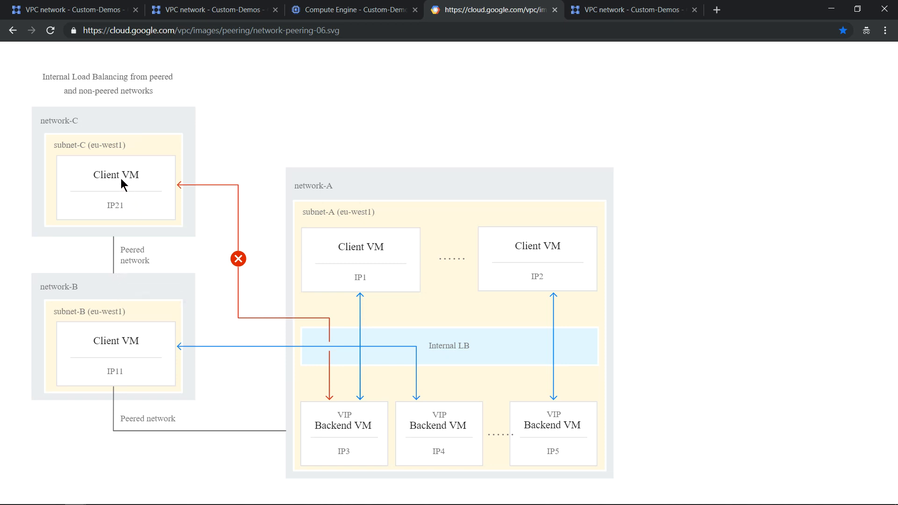
mouse_move(381, 268)
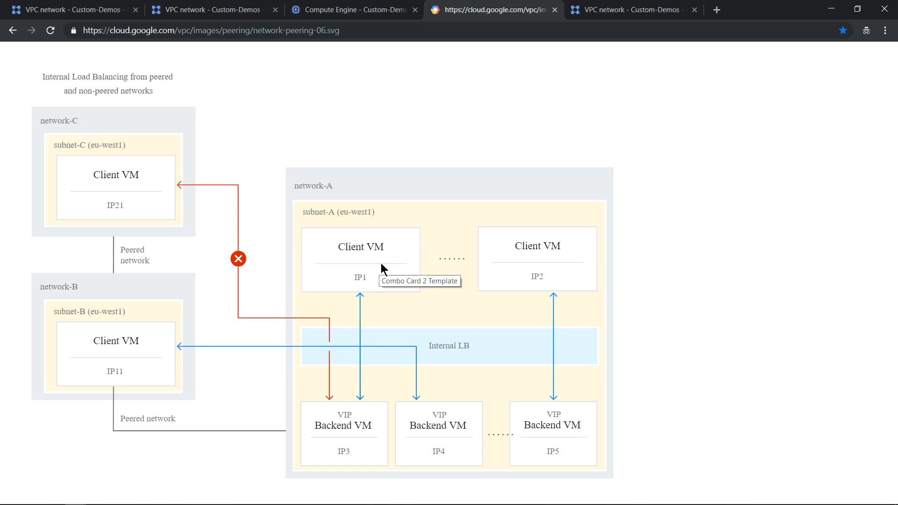
mouse_move(658, 14)
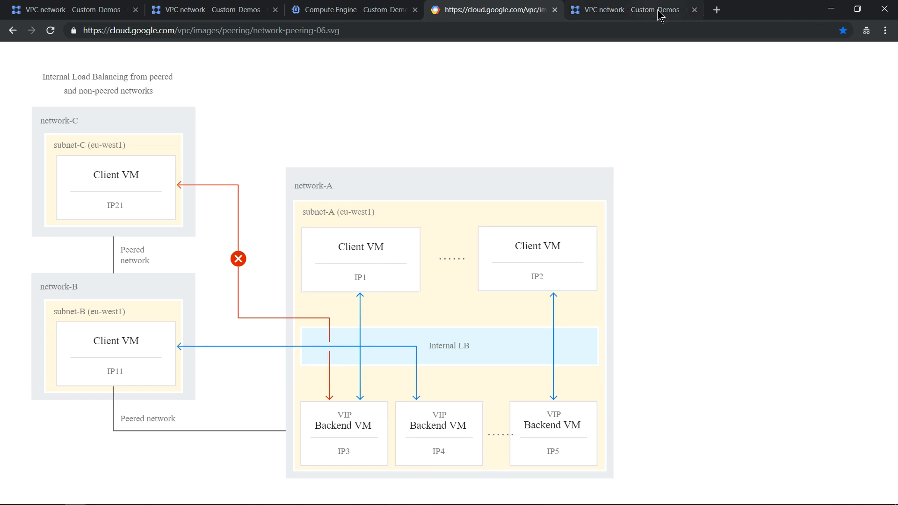
Start a new VPC peering connection from the VPC network peering page
left_click(629, 10)
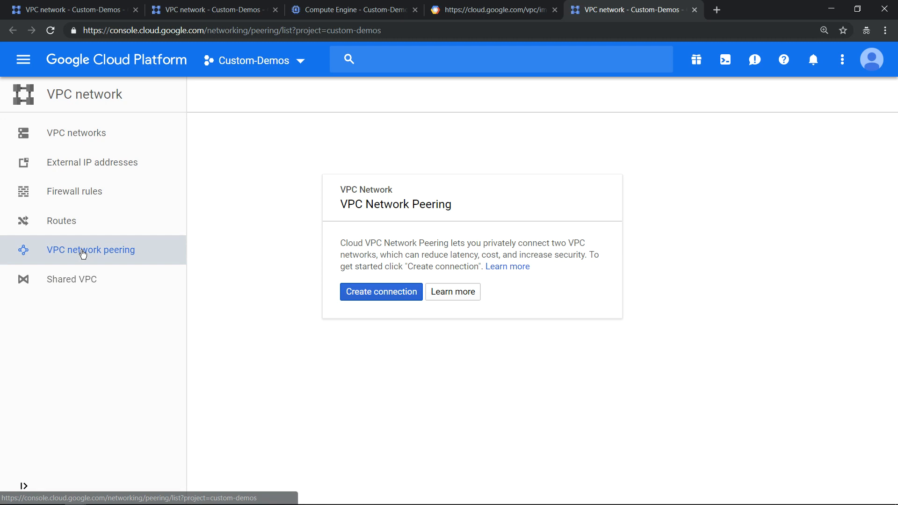
mouse_move(85, 259)
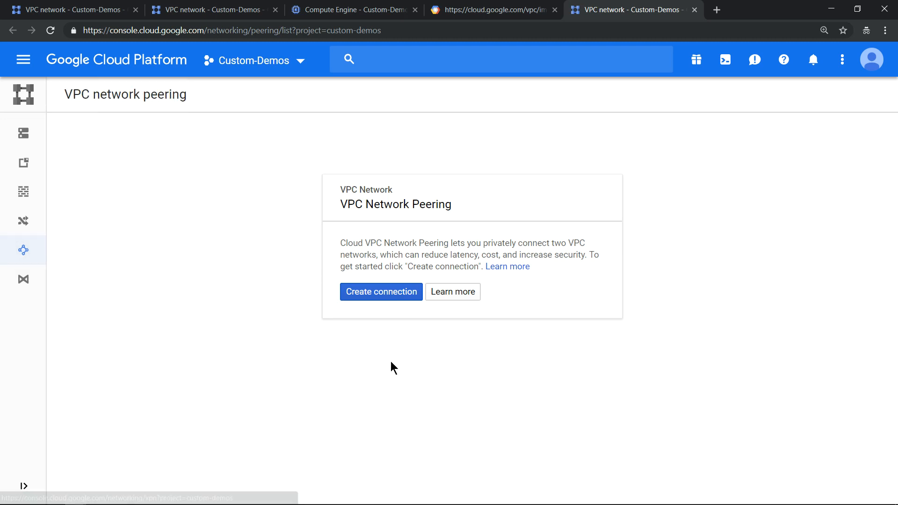
left_click(380, 292)
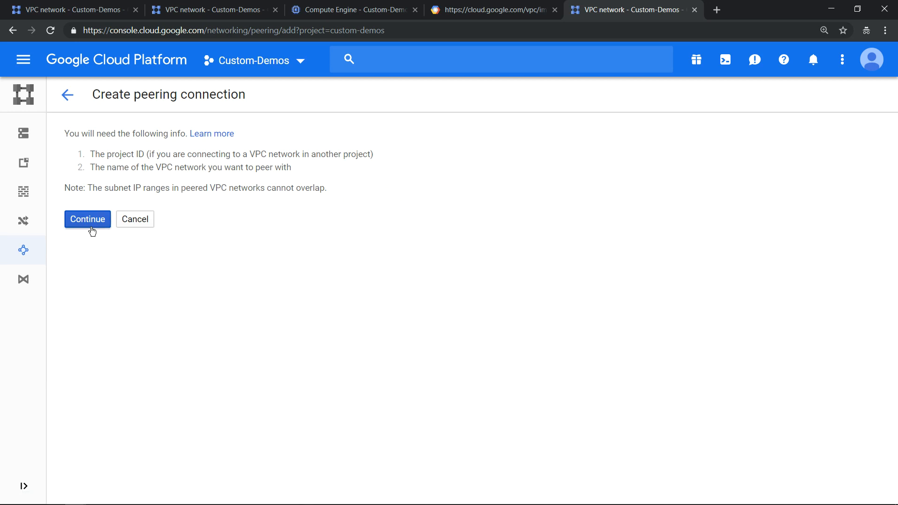
left_click(87, 219)
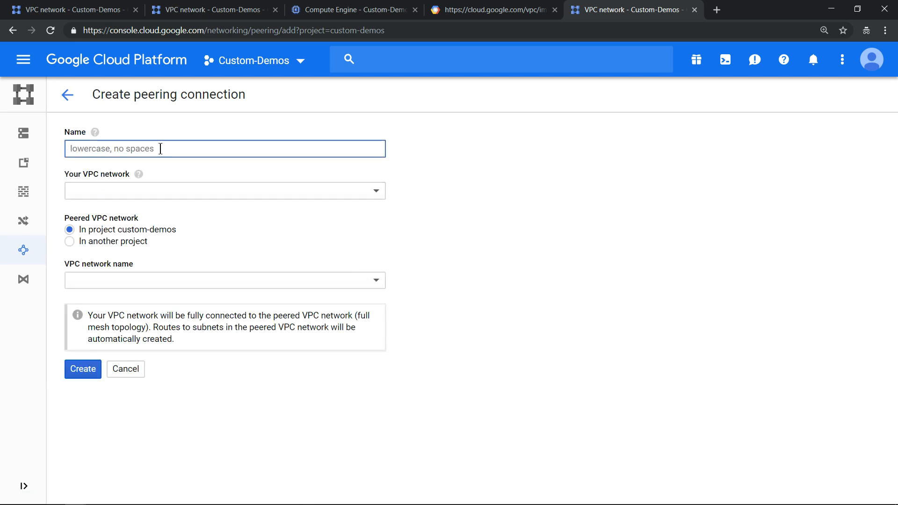
Name it vpc-peering-mumbai-to-singapore with custom-vpc-mumbai as the local network
type("m")
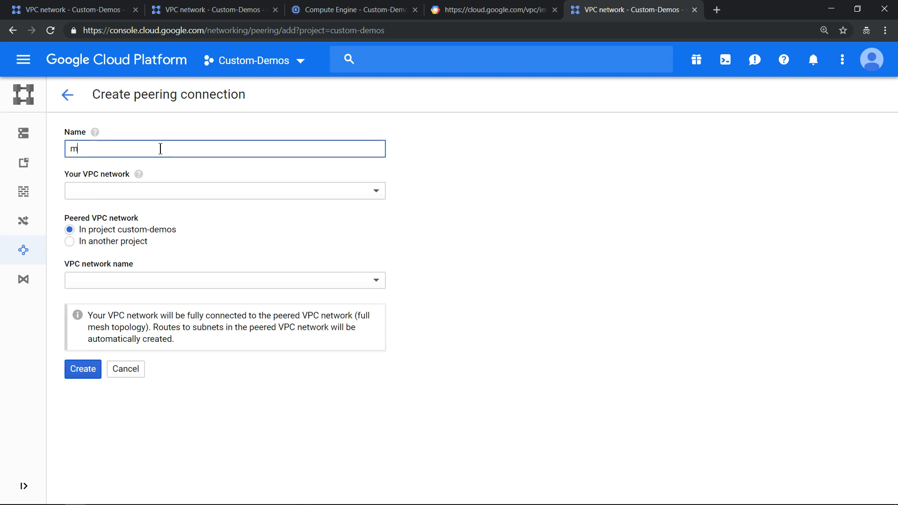
type("um")
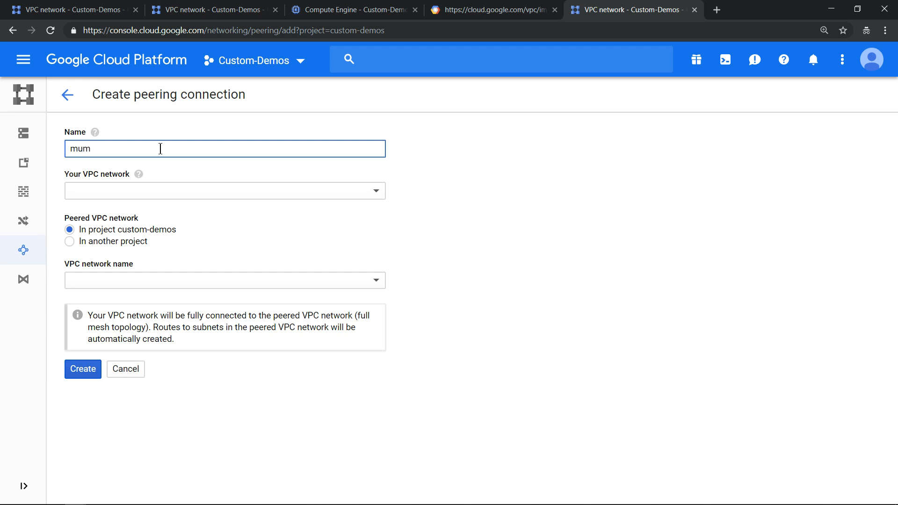
type("vpc-")
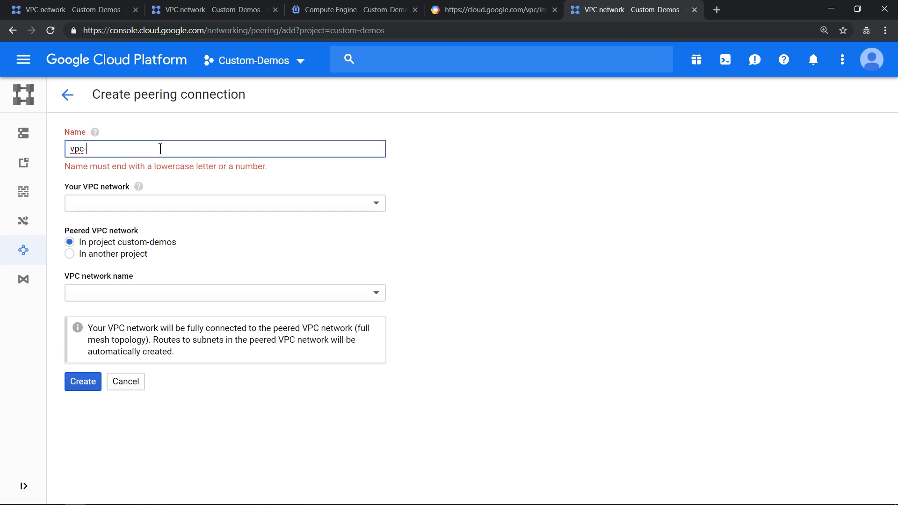
type("eering")
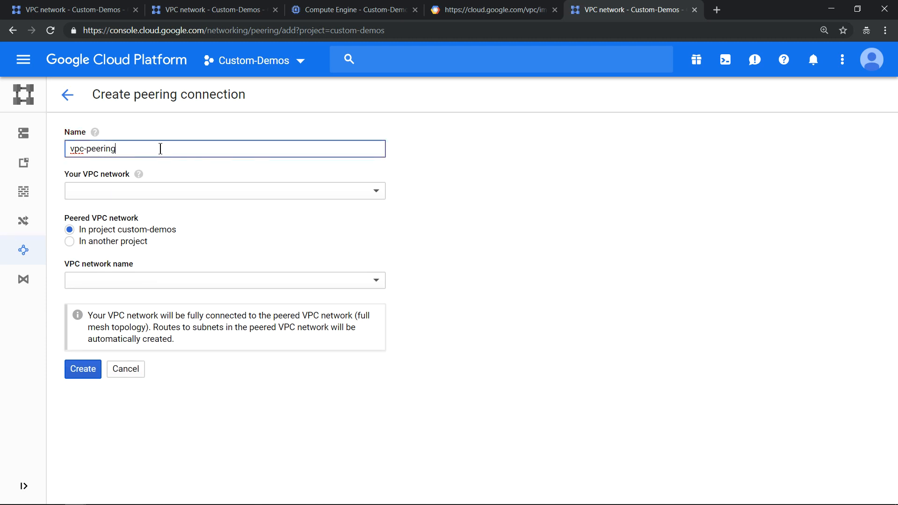
type("-mumbai-tosi")
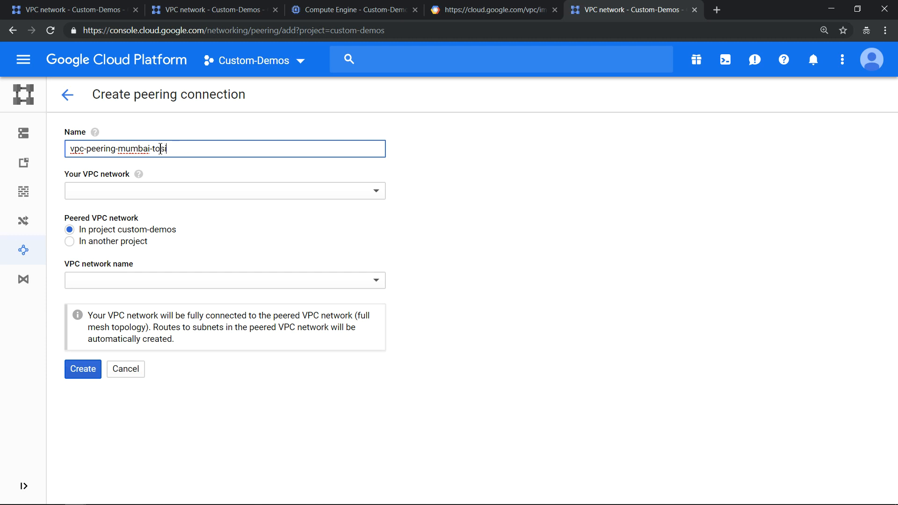
type("-singapor")
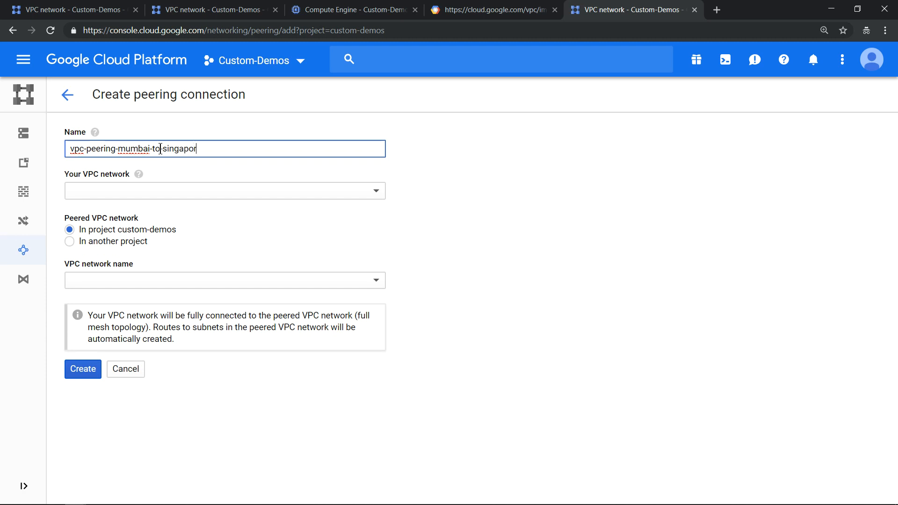
left_click(225, 191)
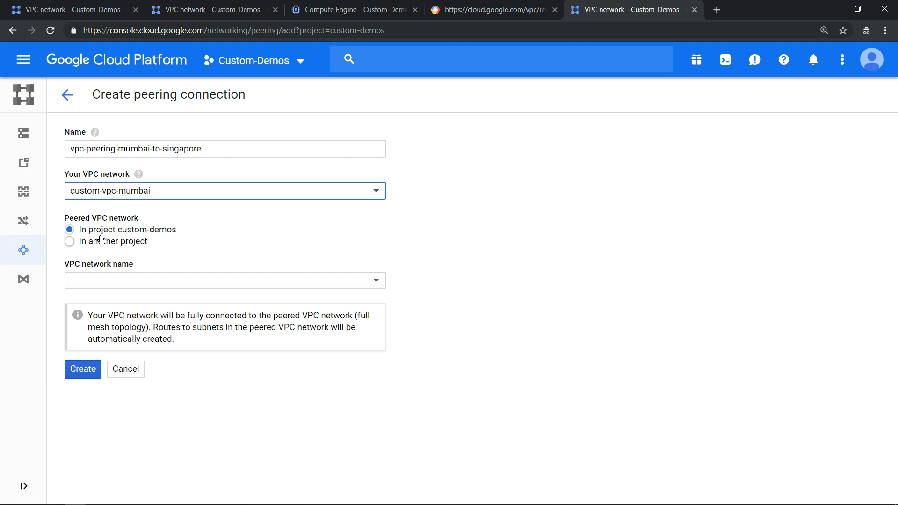
mouse_move(119, 241)
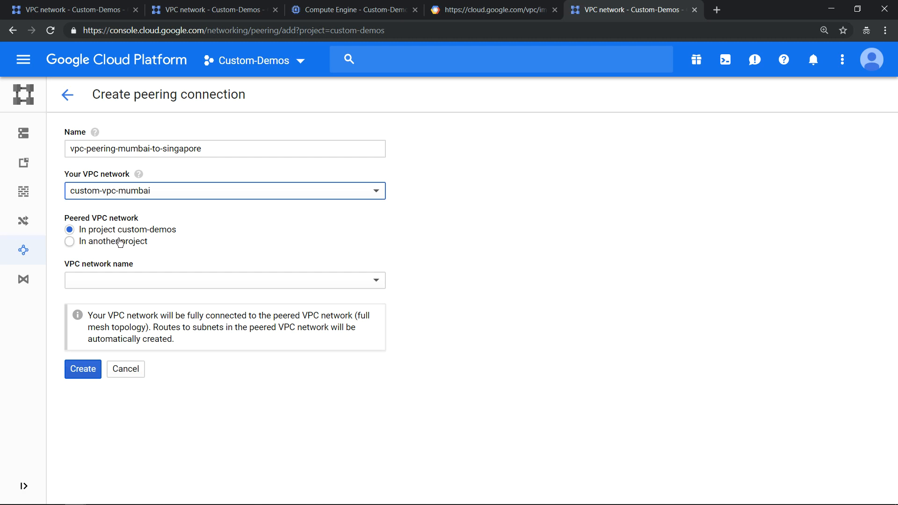
mouse_move(120, 245)
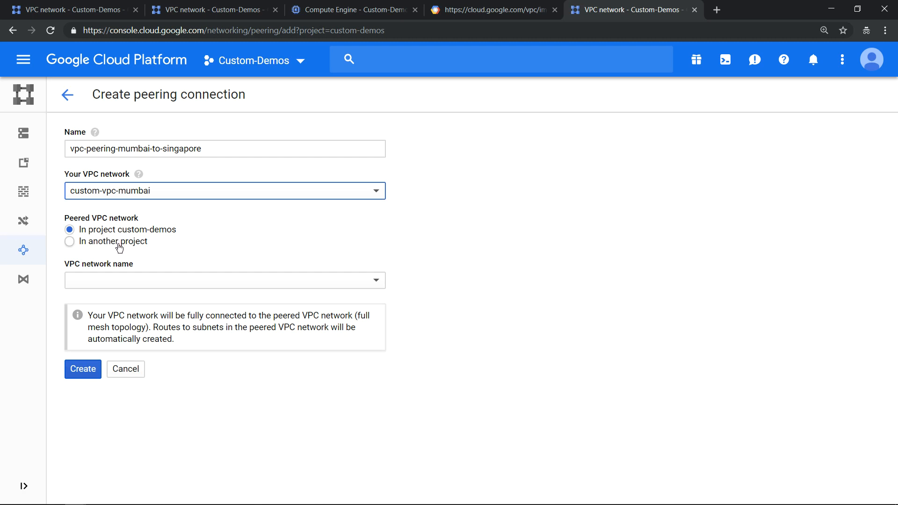
Keep the peered network in project custom-demos and select custom-vpc-singapore
left_click(69, 241)
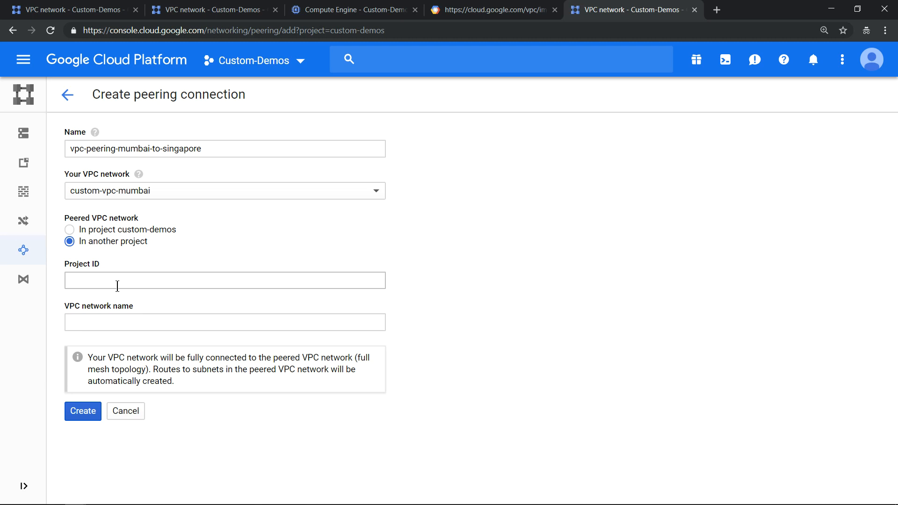
mouse_move(112, 231)
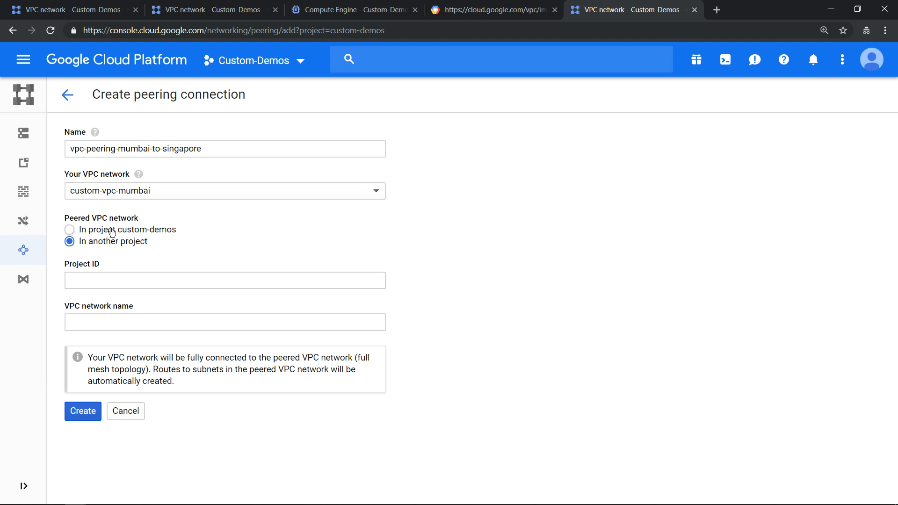
left_click(68, 229)
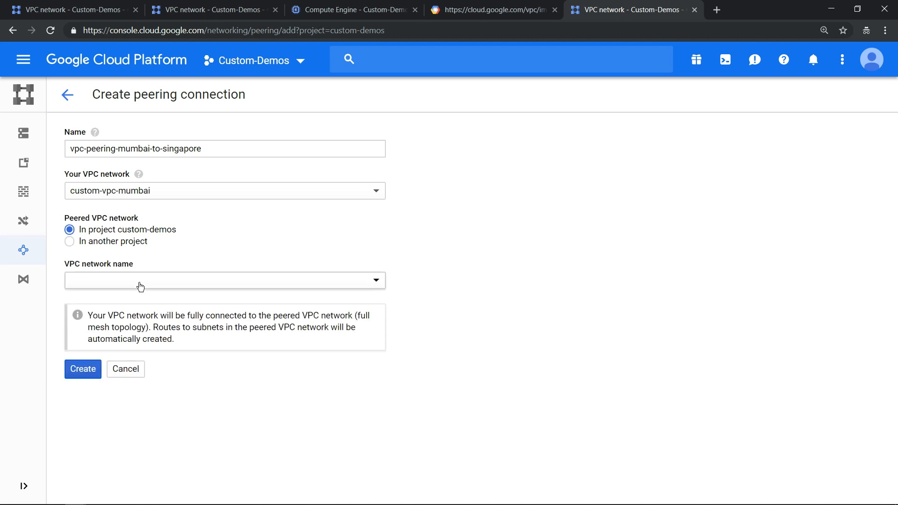
left_click(224, 279)
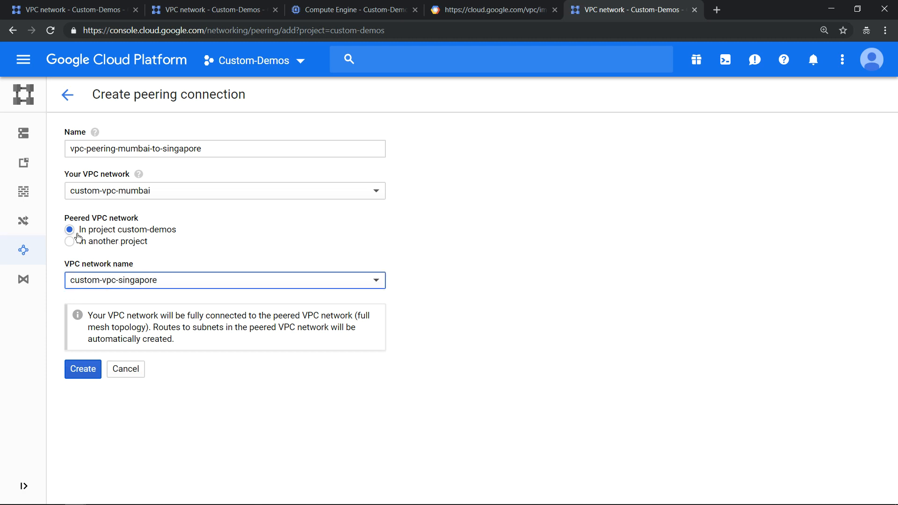
mouse_move(528, 241)
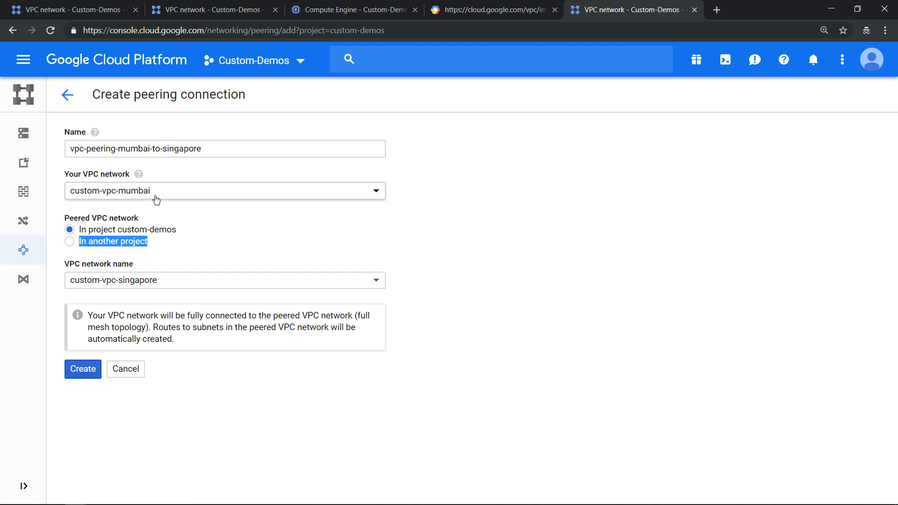
mouse_move(171, 214)
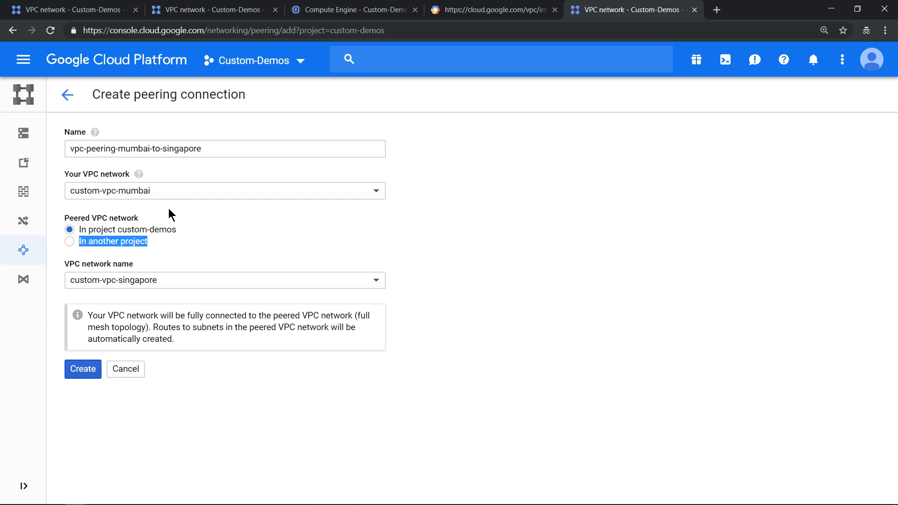
Select the connection name, then create the vpc-peering-mumbai-to-singapore connection
left_click(225, 149)
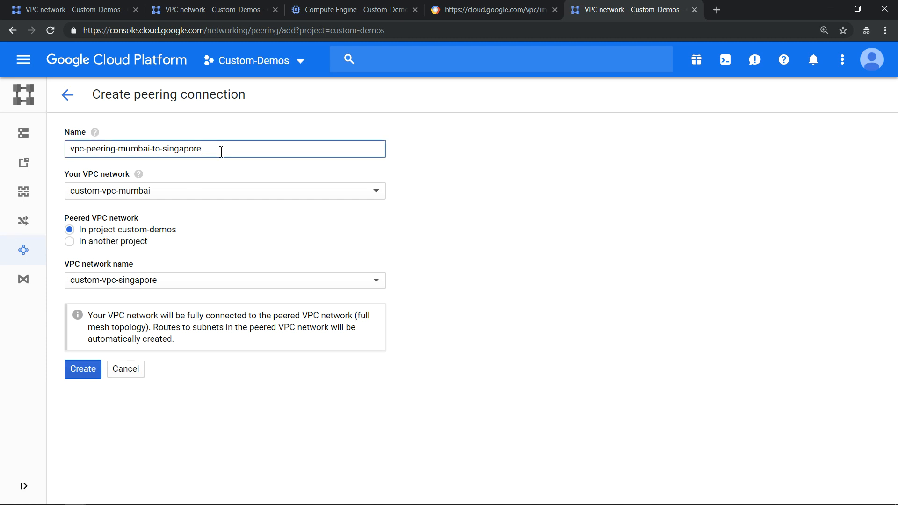
triple_click(135, 149)
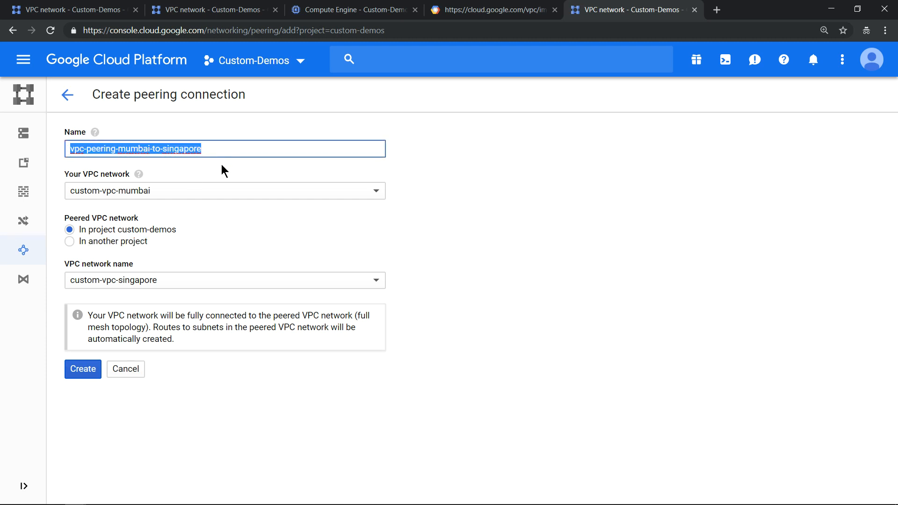
mouse_move(82, 368)
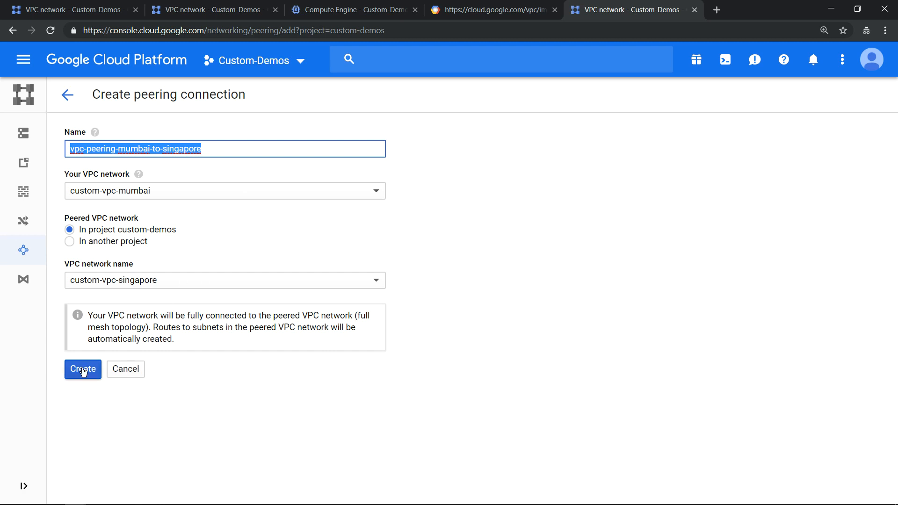
left_click(82, 369)
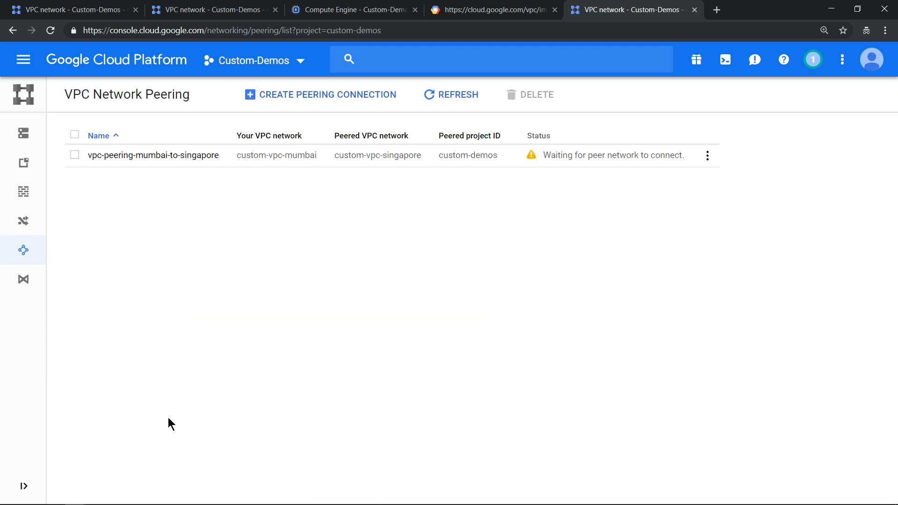
mouse_move(512, 228)
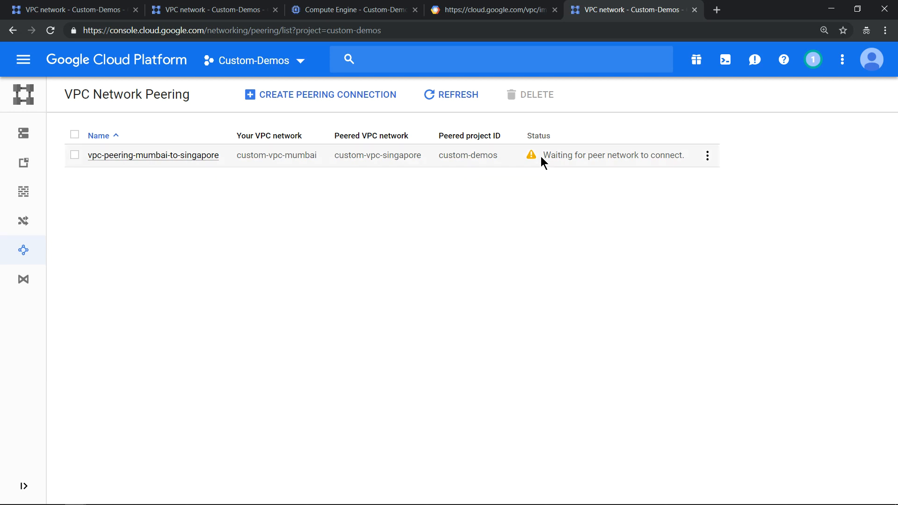
mouse_move(501, 222)
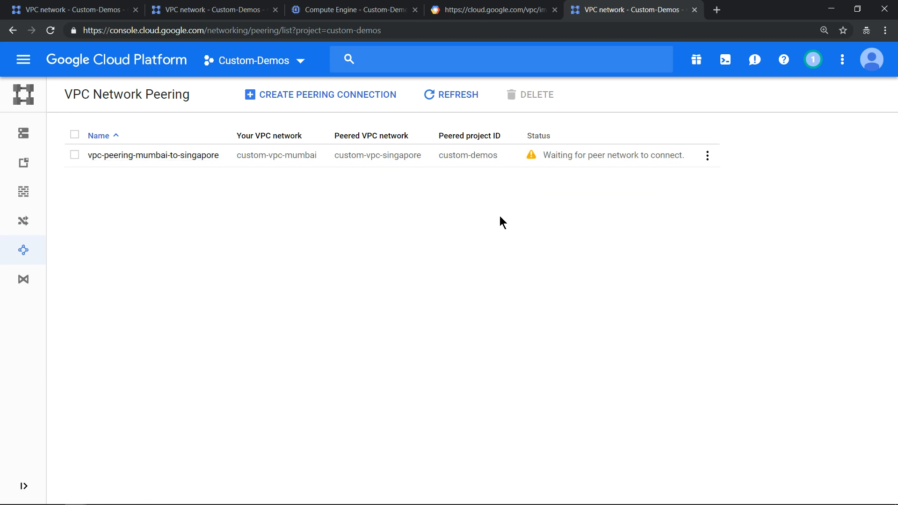
Start a second peering connection named vpc-peering-singapore-to-mumbai
left_click(321, 95)
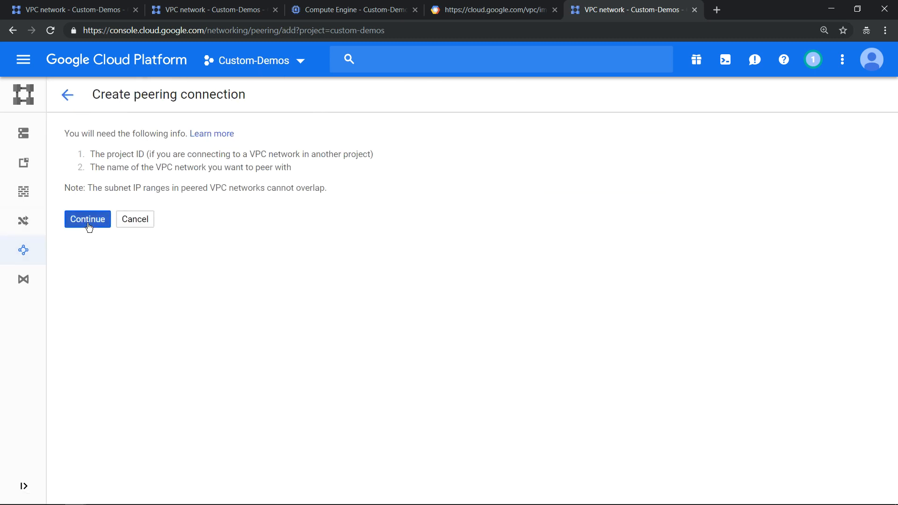
left_click(87, 219)
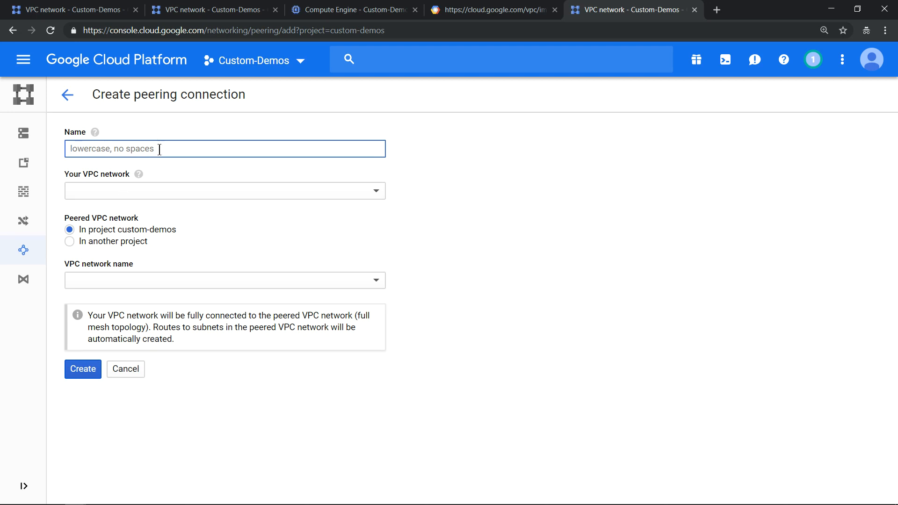
type("vpc-peering-mumbai-to-singapore")
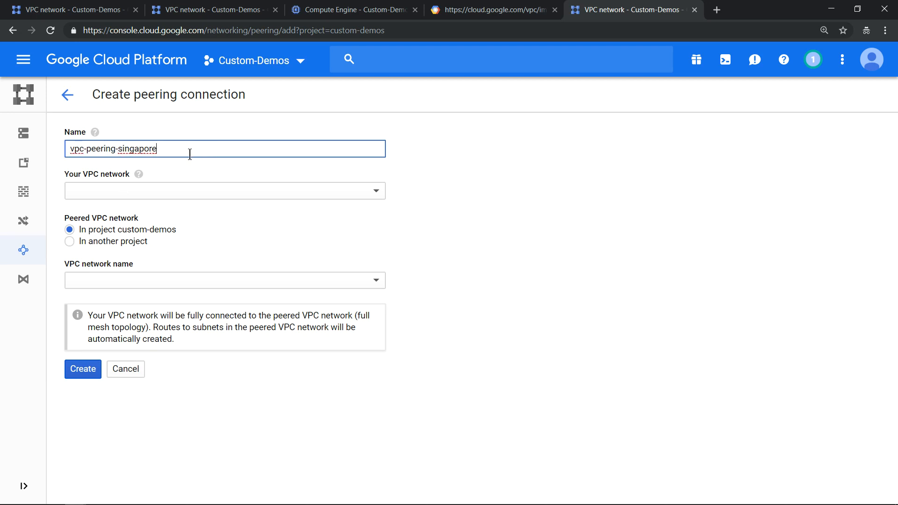
type("-to")
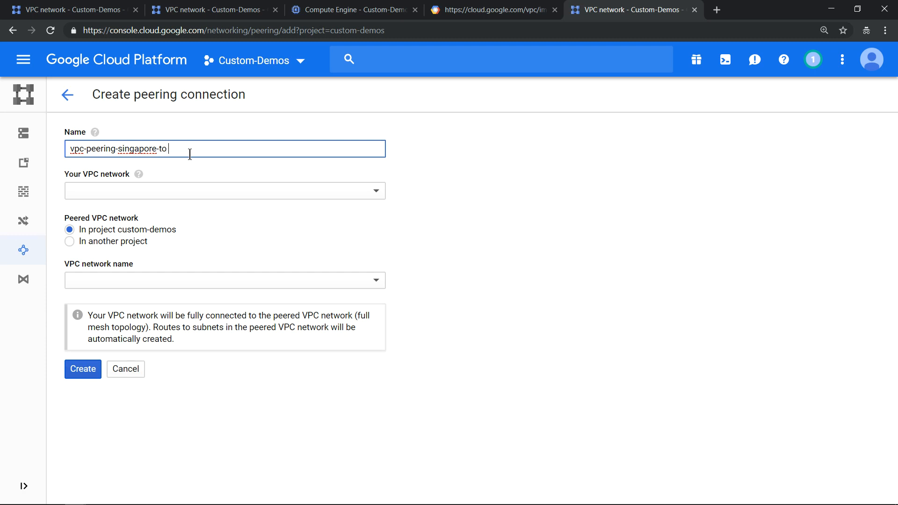
type("mumbai")
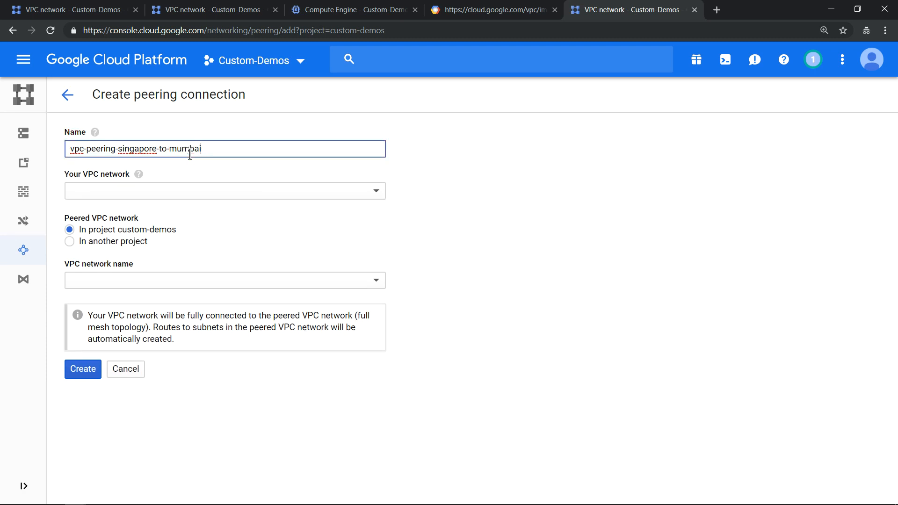
Set custom-vpc-singapore as local network peered to custom-vpc-mumbai and create it
left_click(223, 190)
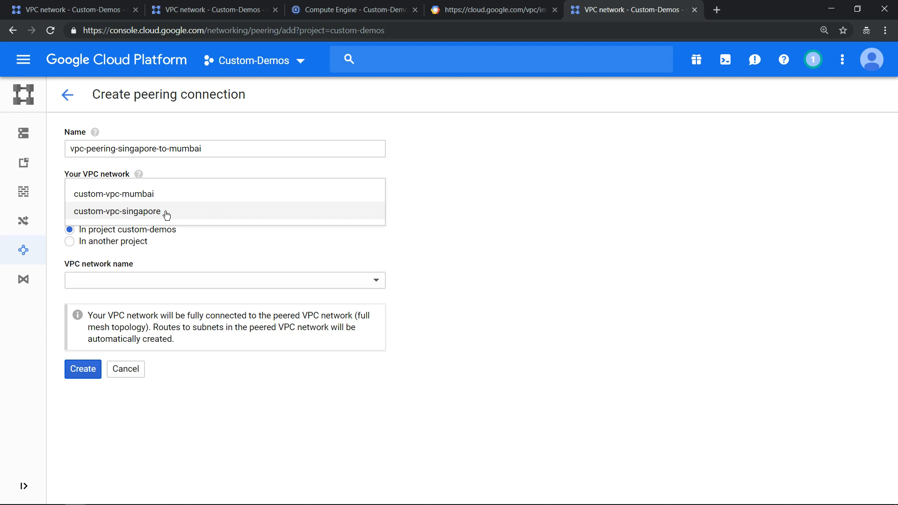
left_click(117, 211)
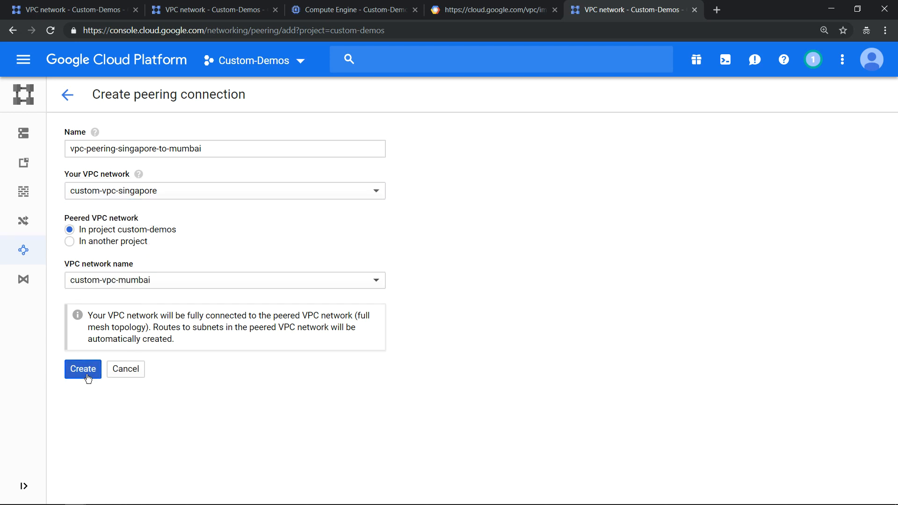
left_click(83, 369)
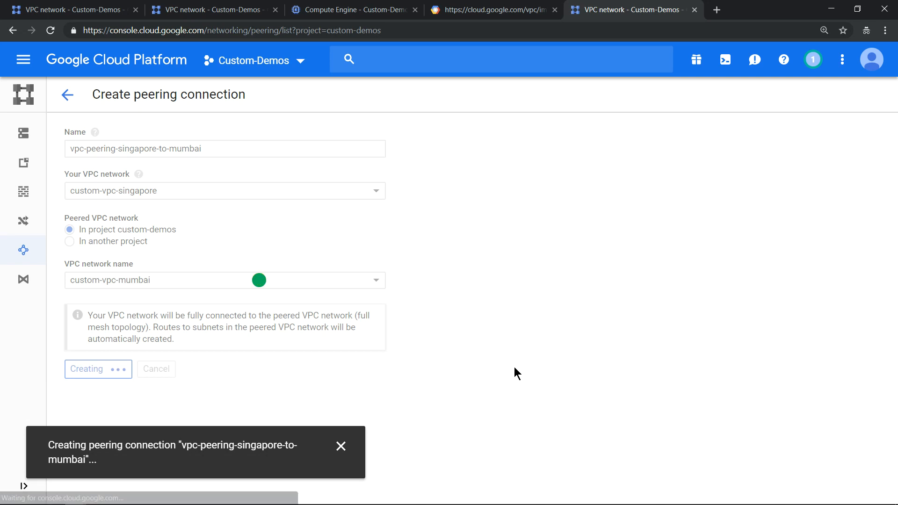
Refresh the VPC Network Peering list so both connections show Connected
left_click(87, 369)
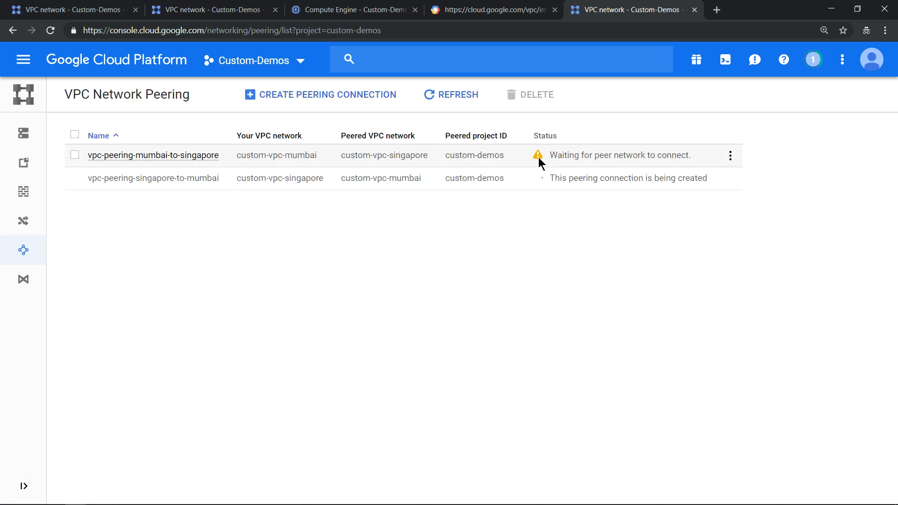
mouse_move(514, 274)
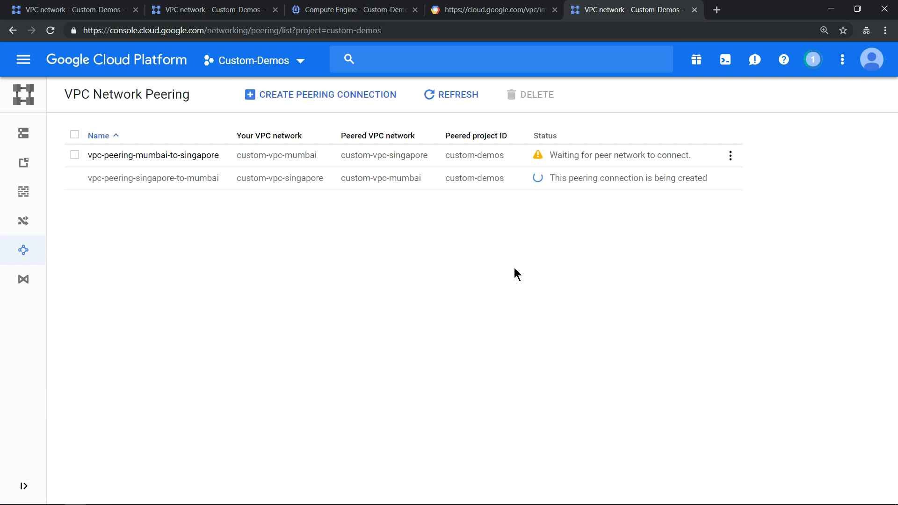
mouse_move(555, 288)
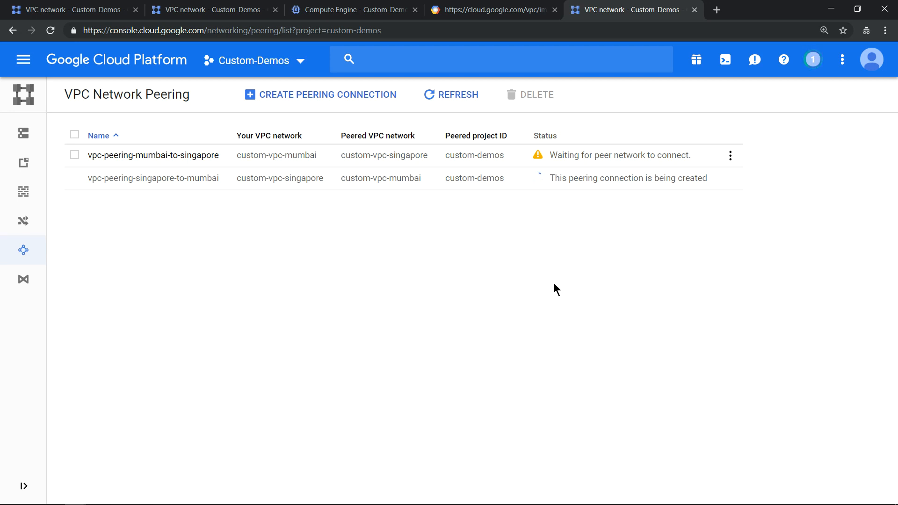
mouse_move(563, 289)
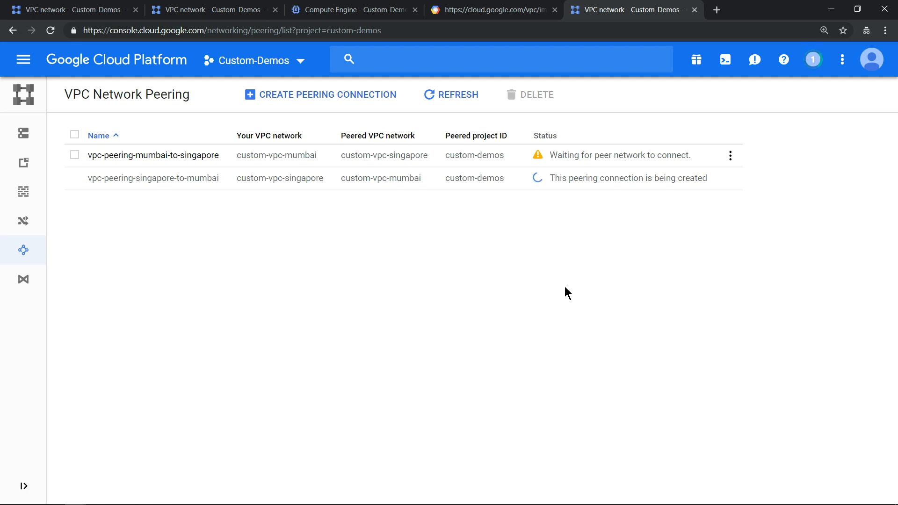
mouse_move(613, 246)
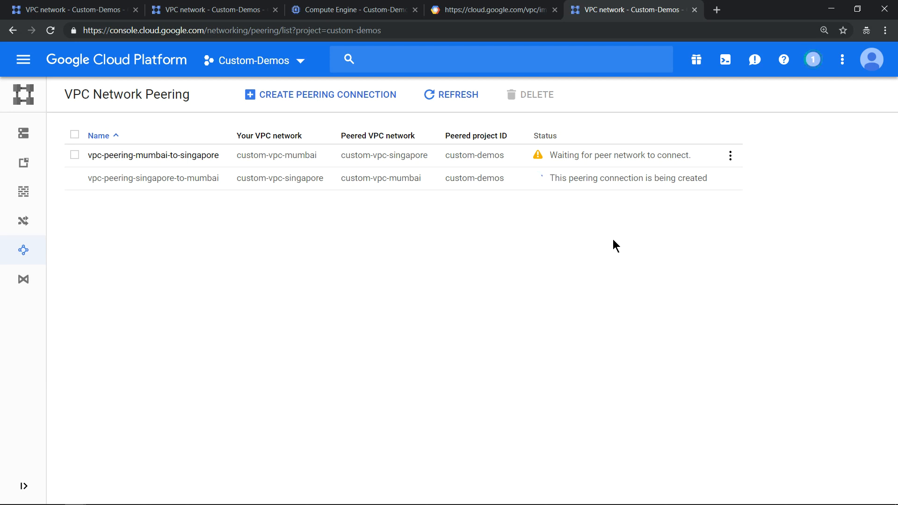
mouse_move(557, 208)
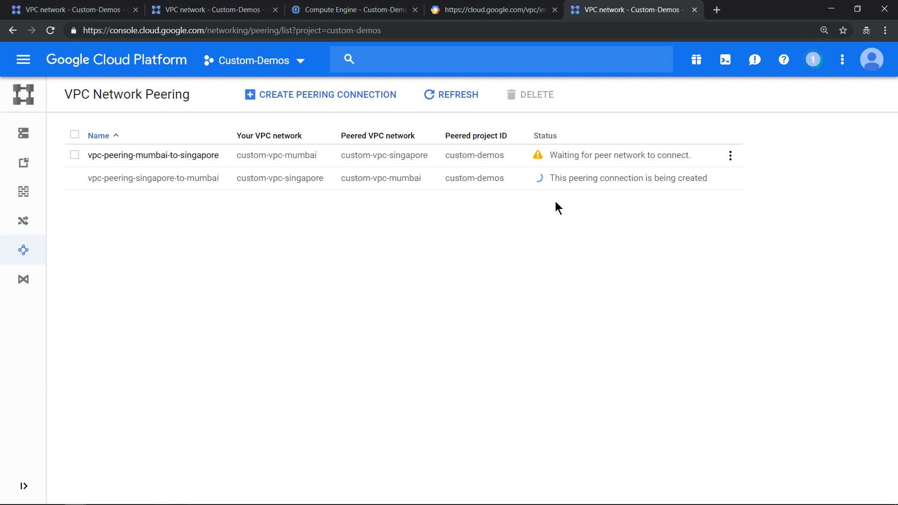
left_click(450, 95)
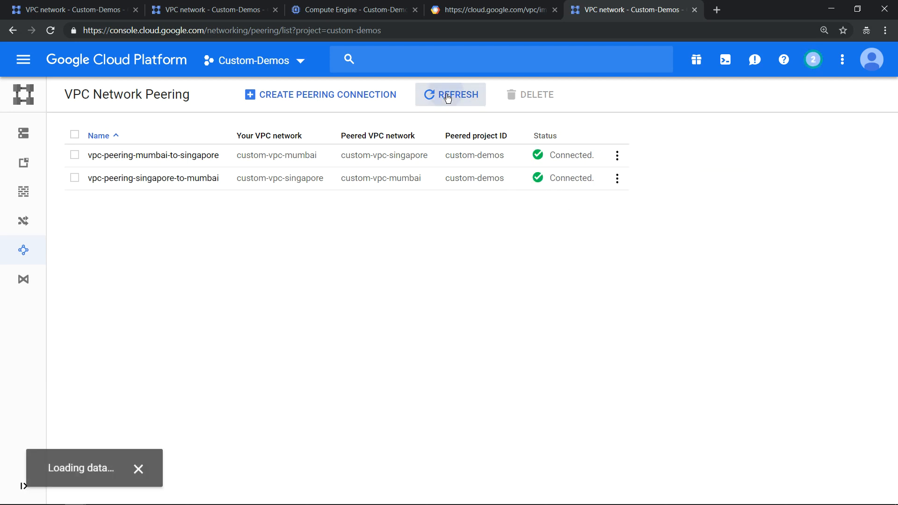